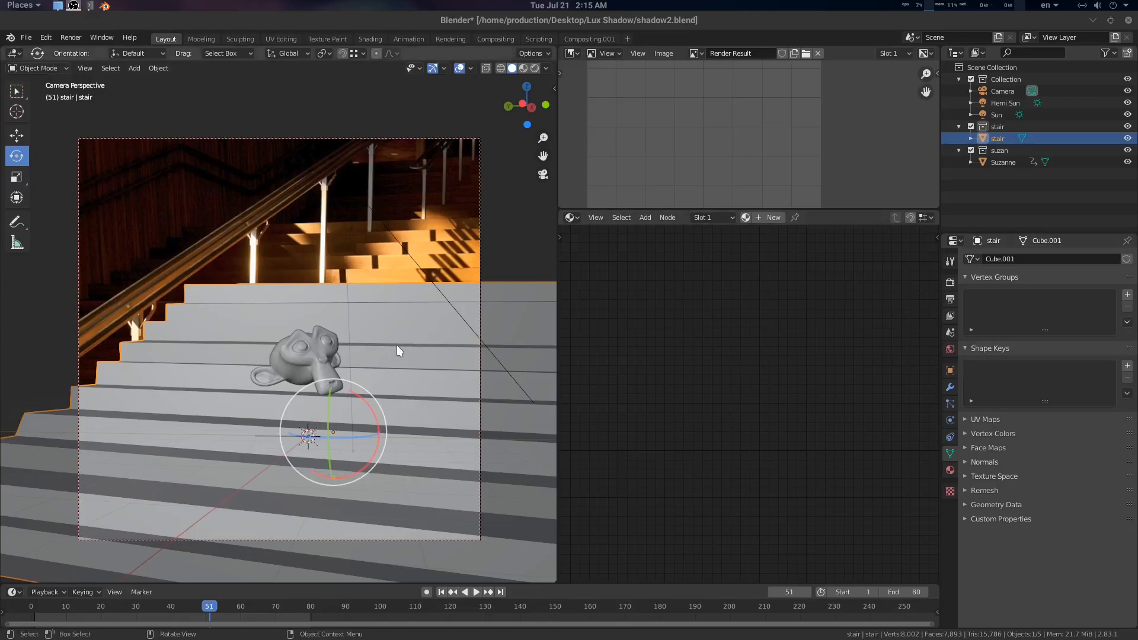
mouse_move(428, 340)
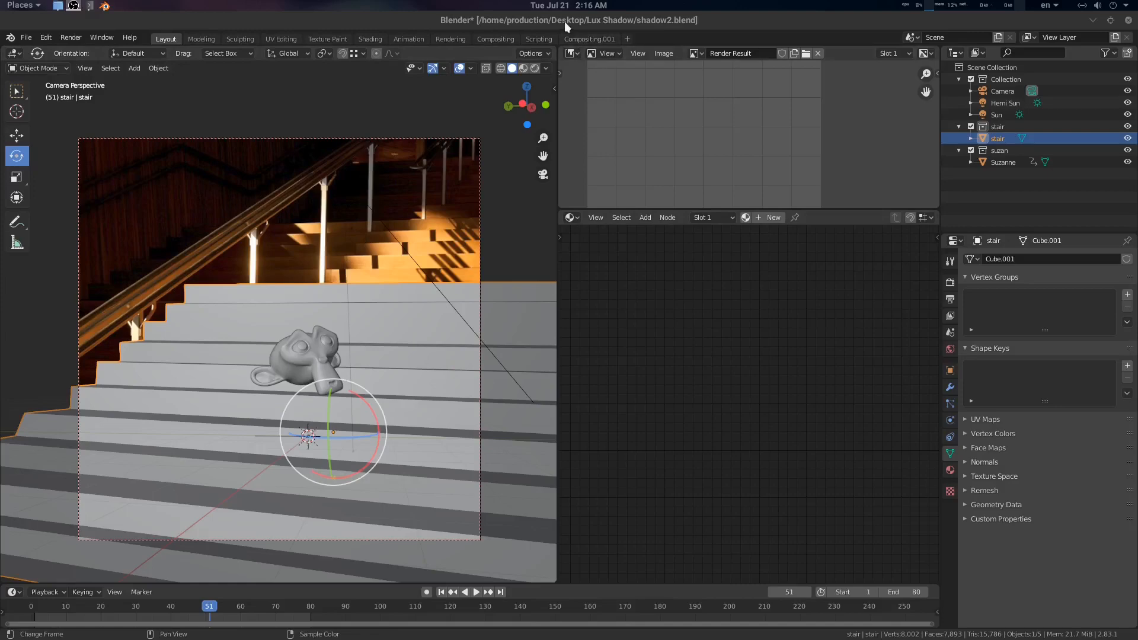
- Show the stair and Suzanne scene as a live rendered viewport preview
key(ctrl+s)
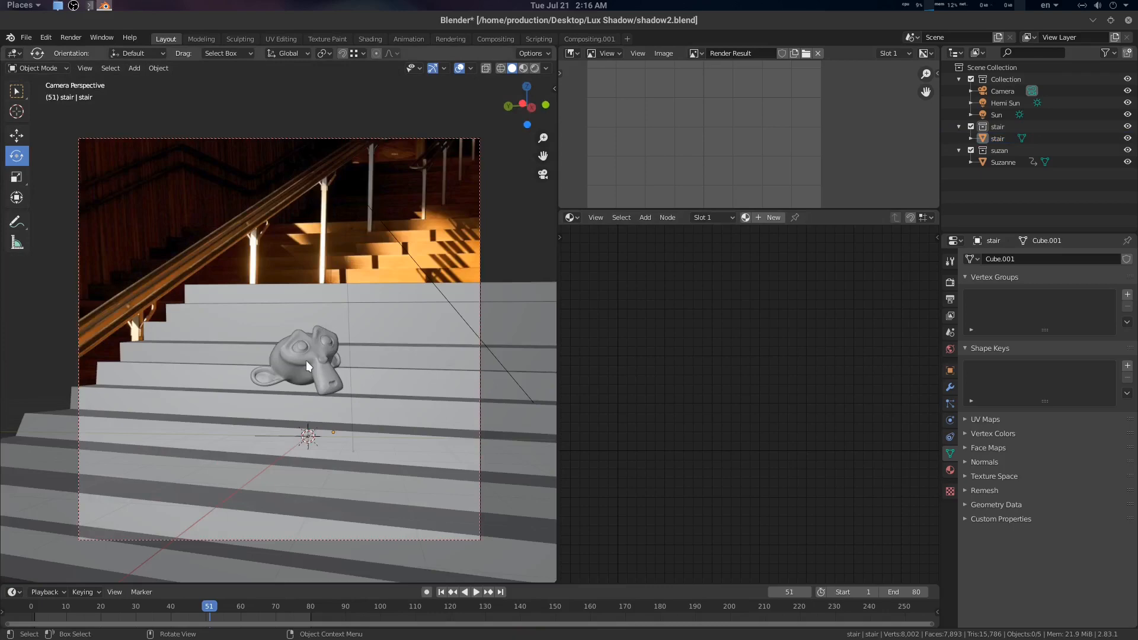
click(304, 366)
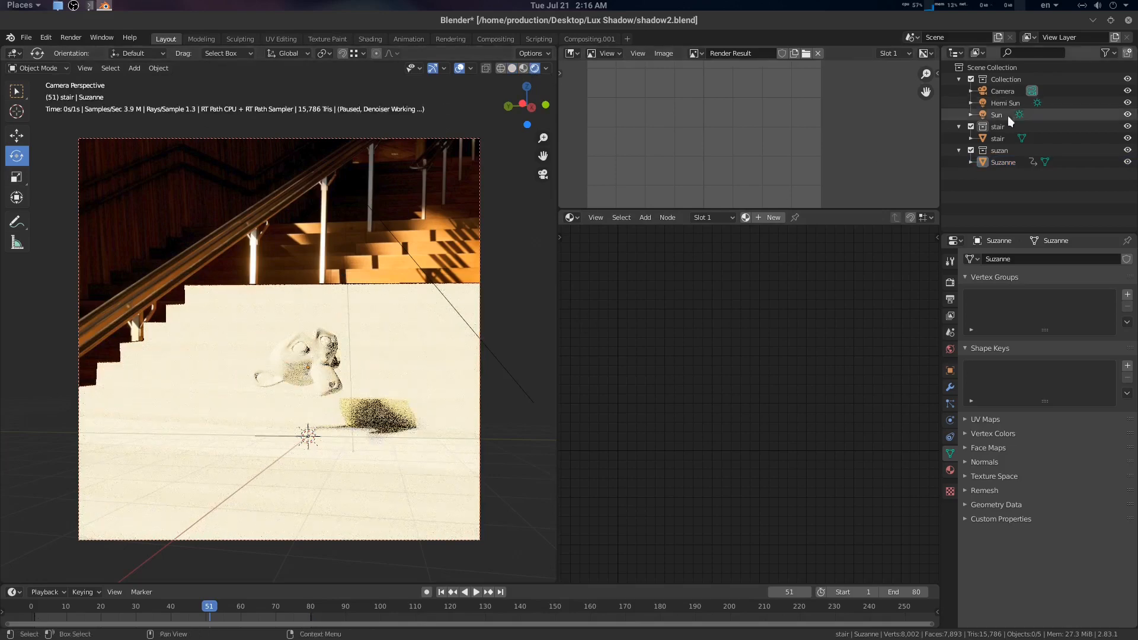
- Select the Hemi Sun, Sun and stair in the Outliner to inspect each
click(1005, 102)
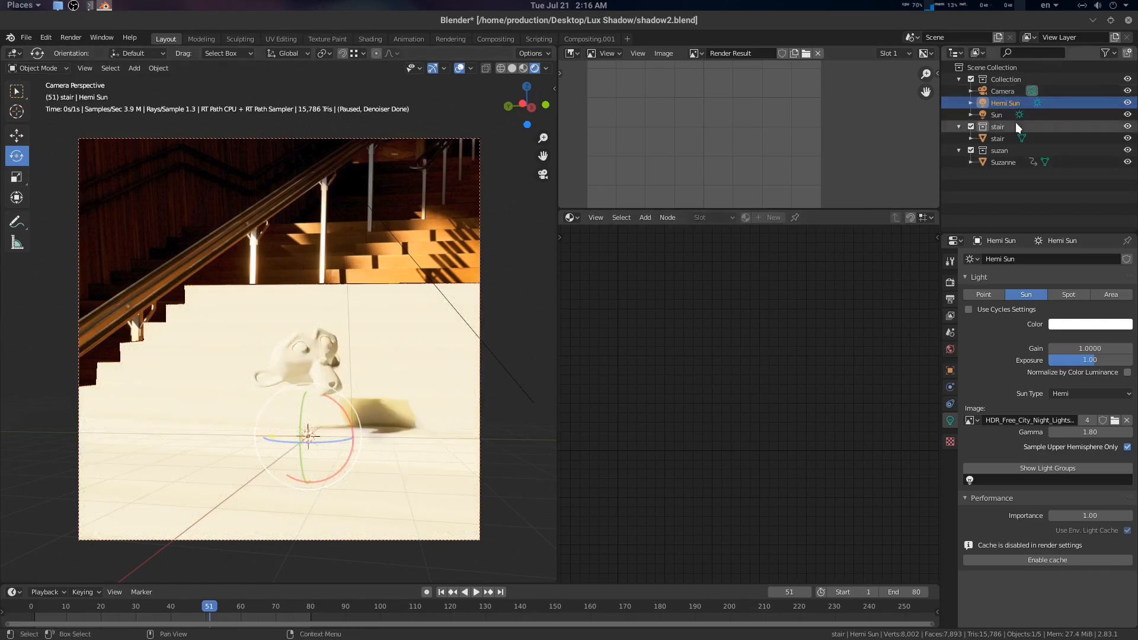
click(996, 115)
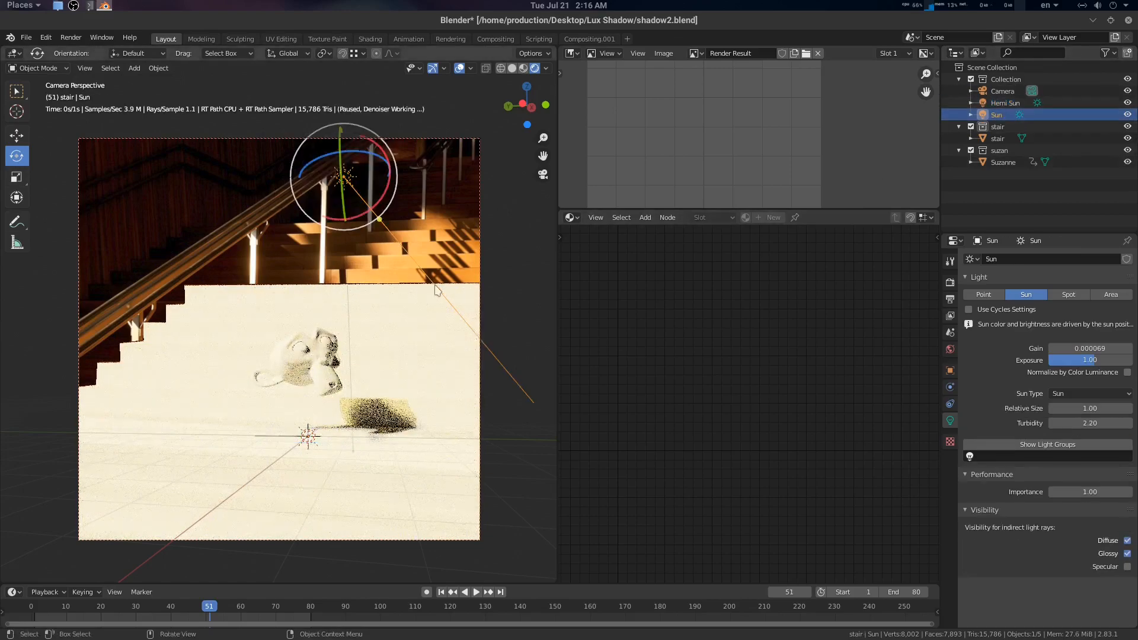
click(1127, 115)
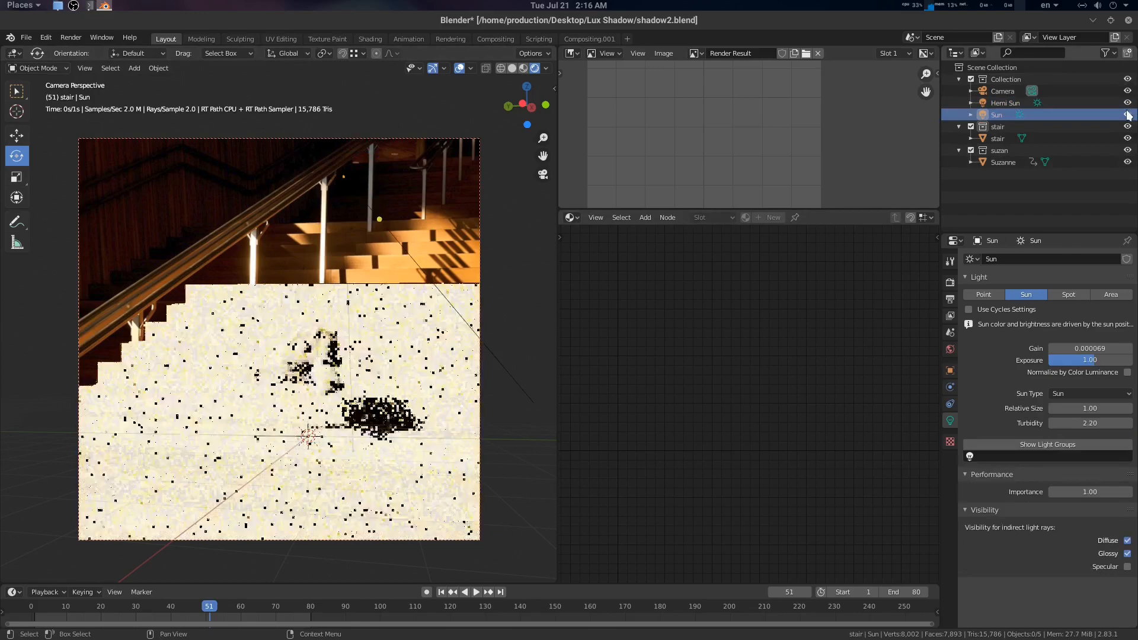
click(997, 137)
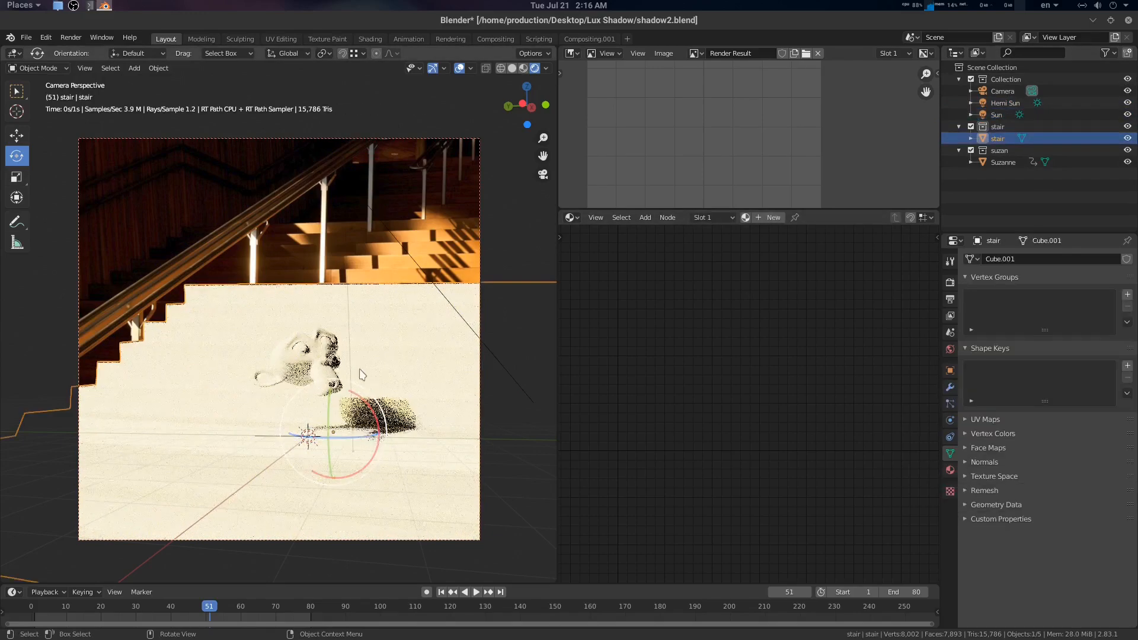
- Change Suzanne's Matte Material diffuse colour from white to purple
click(1003, 163)
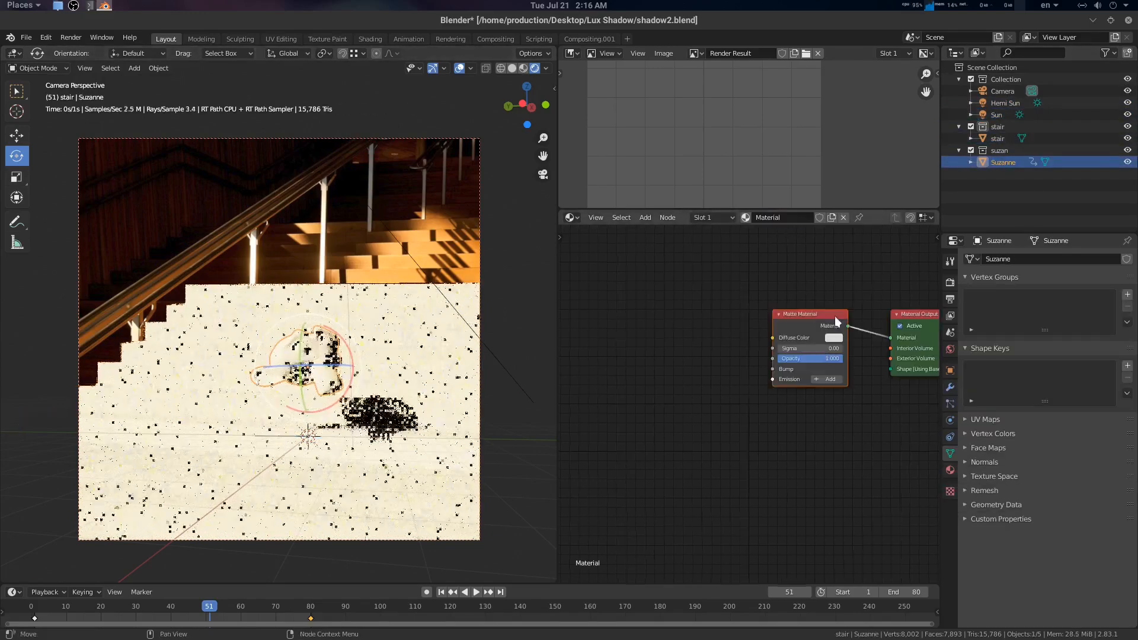
click(833, 338)
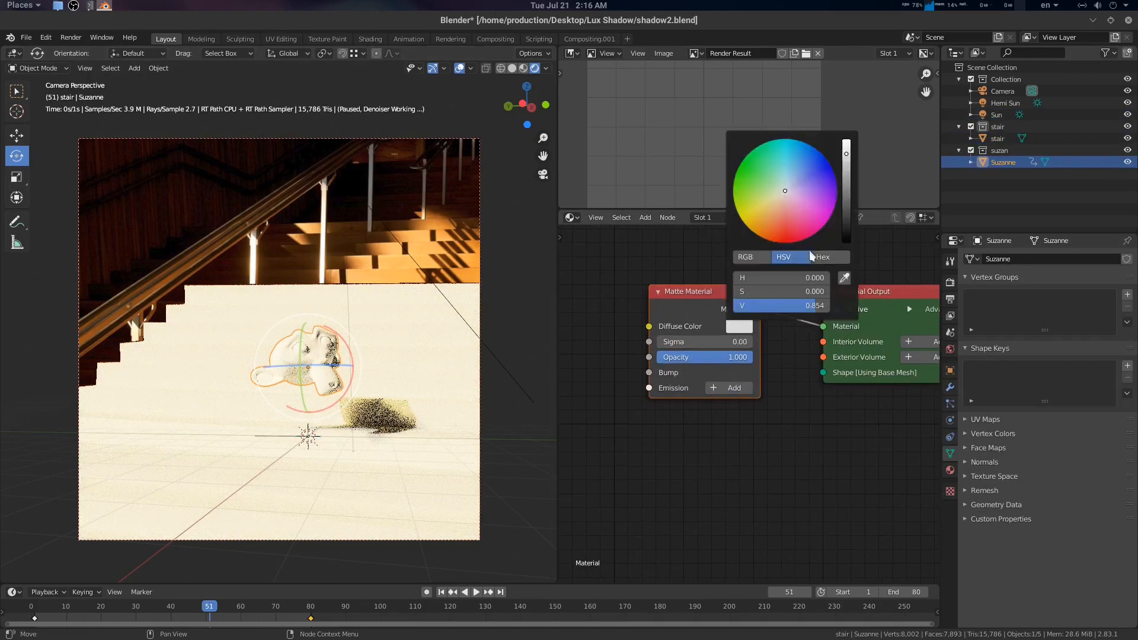
click(690, 430)
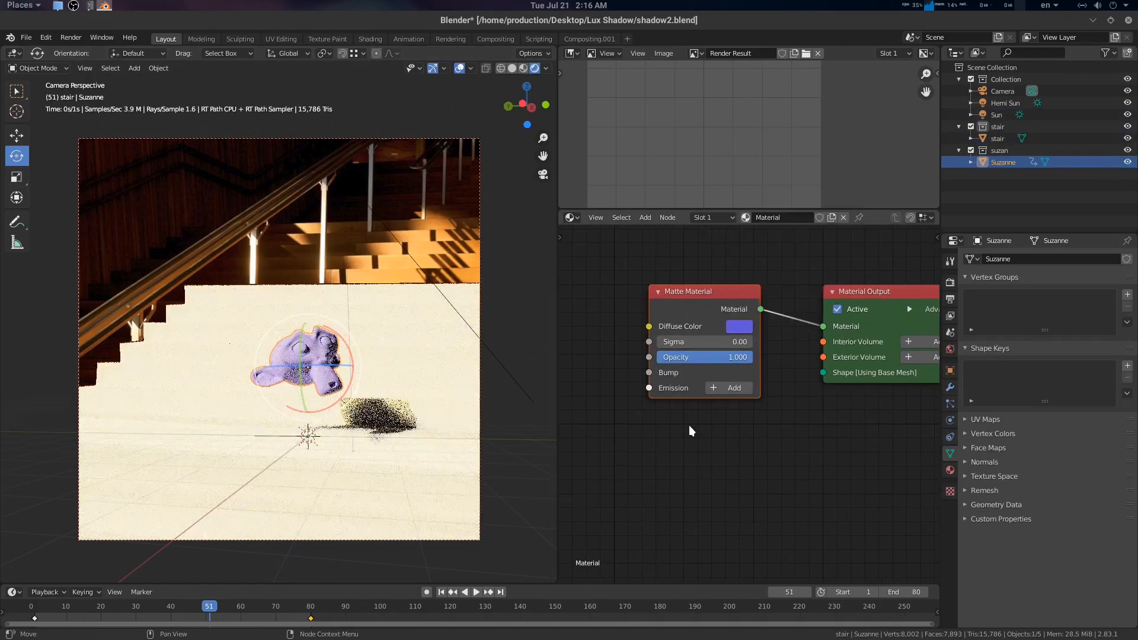
click(997, 137)
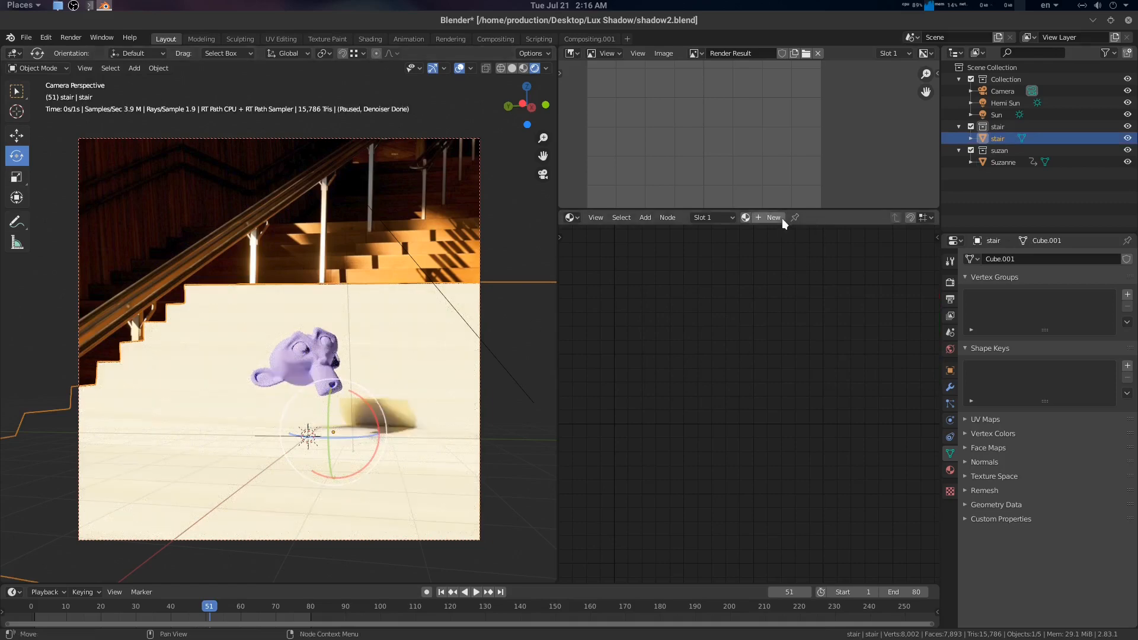
- Create a 'shadow catcher' matte material on the stair with Shadow Catcher enabled
click(772, 217)
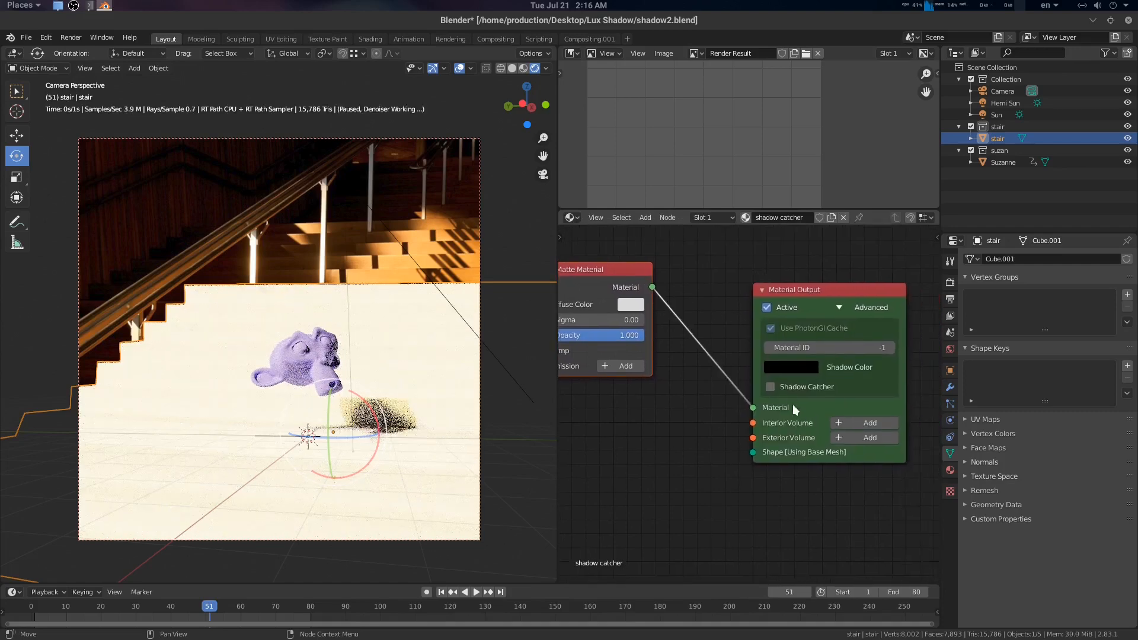
click(770, 386)
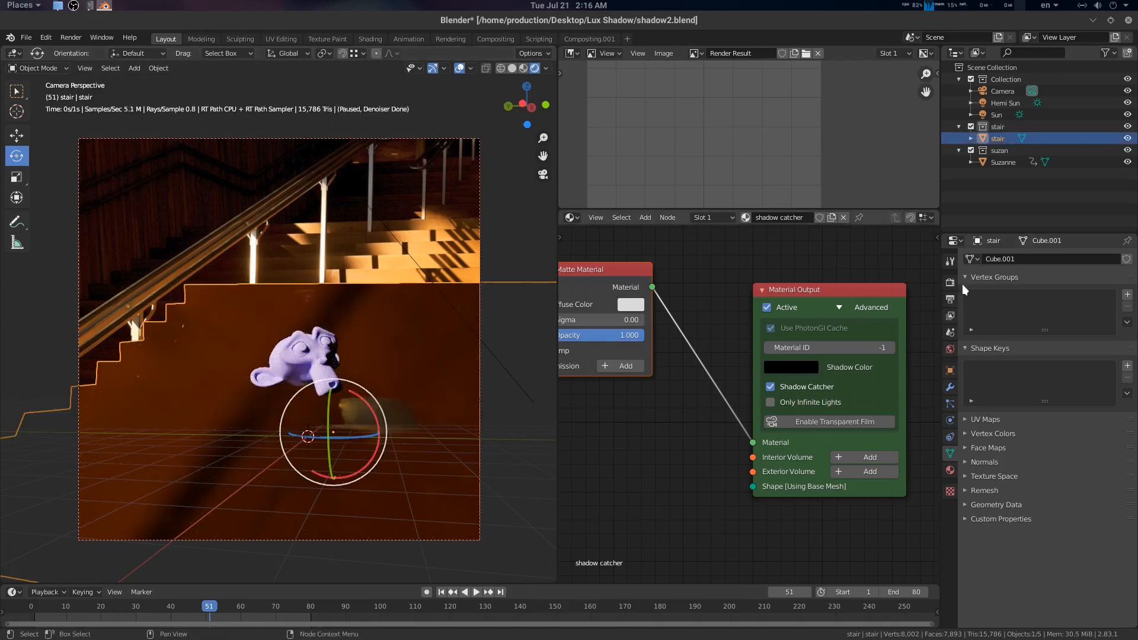
click(1003, 91)
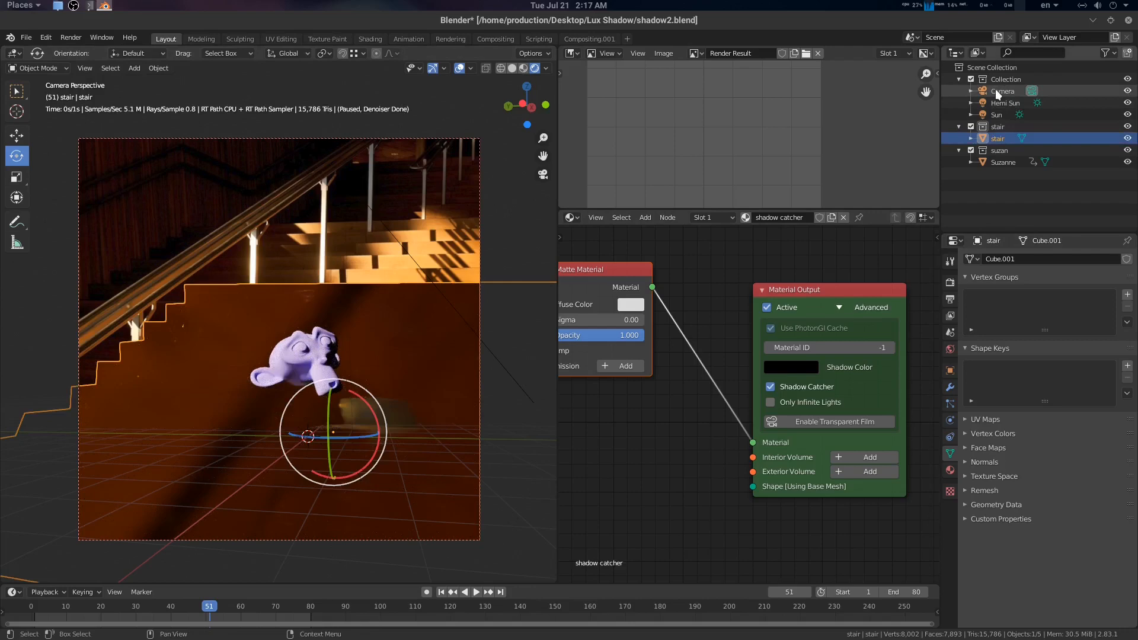
- Enable Transparent Film in the camera's Image pipeline so the stair vanishes
click(1003, 91)
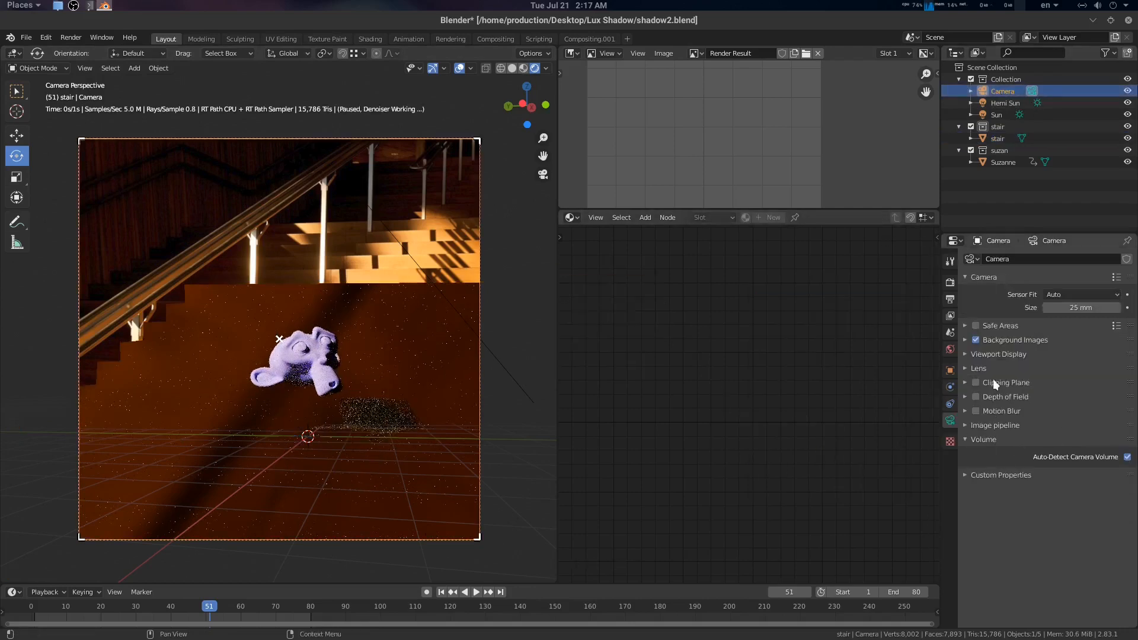
click(995, 424)
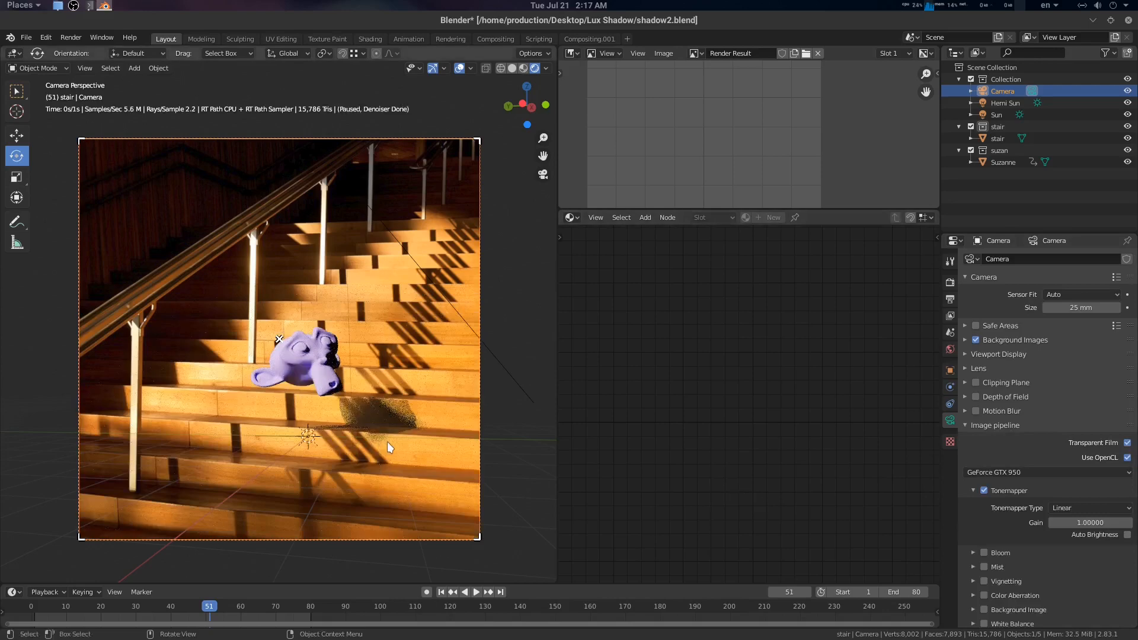
click(997, 137)
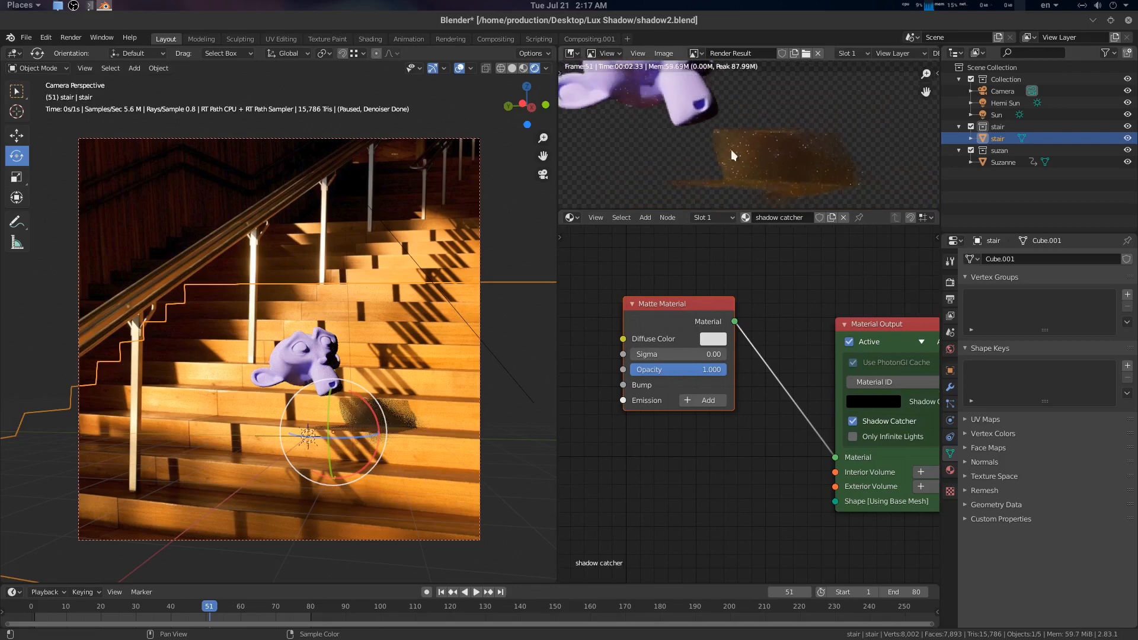
- Lower the shadow catcher's diffuse colour value to about 0.886 and render the frame
click(713, 337)
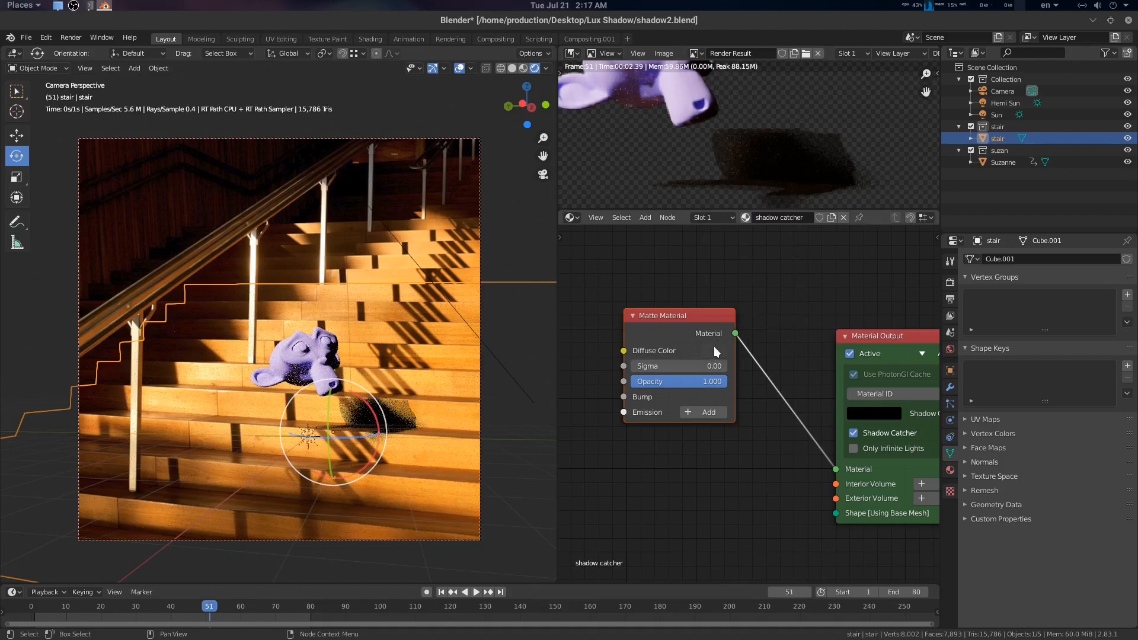
click(712, 351)
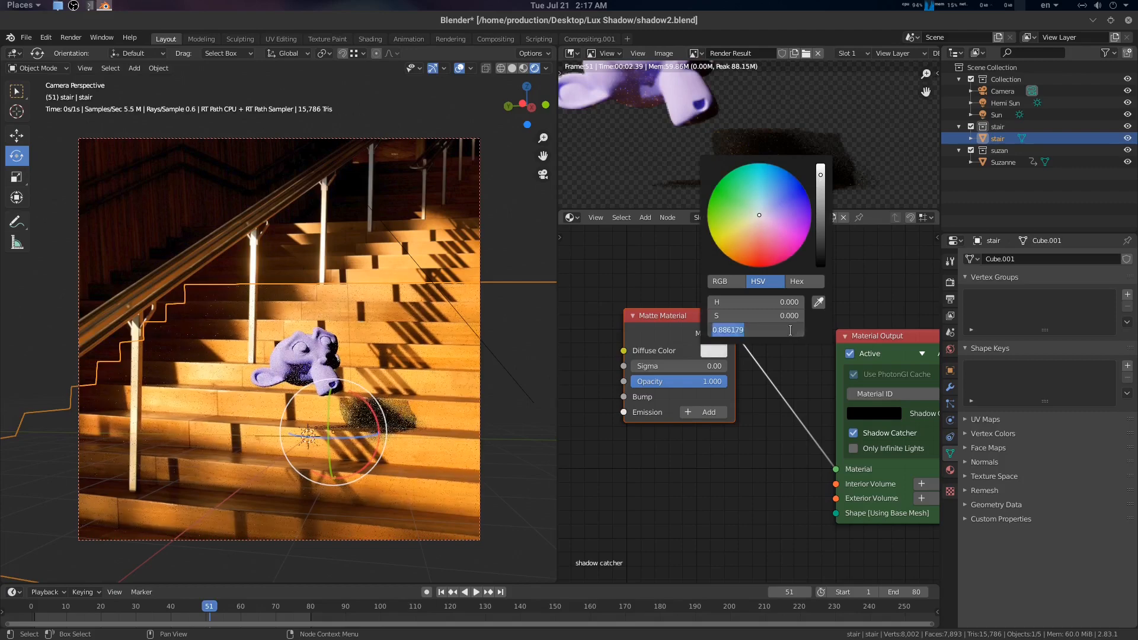
click(731, 487)
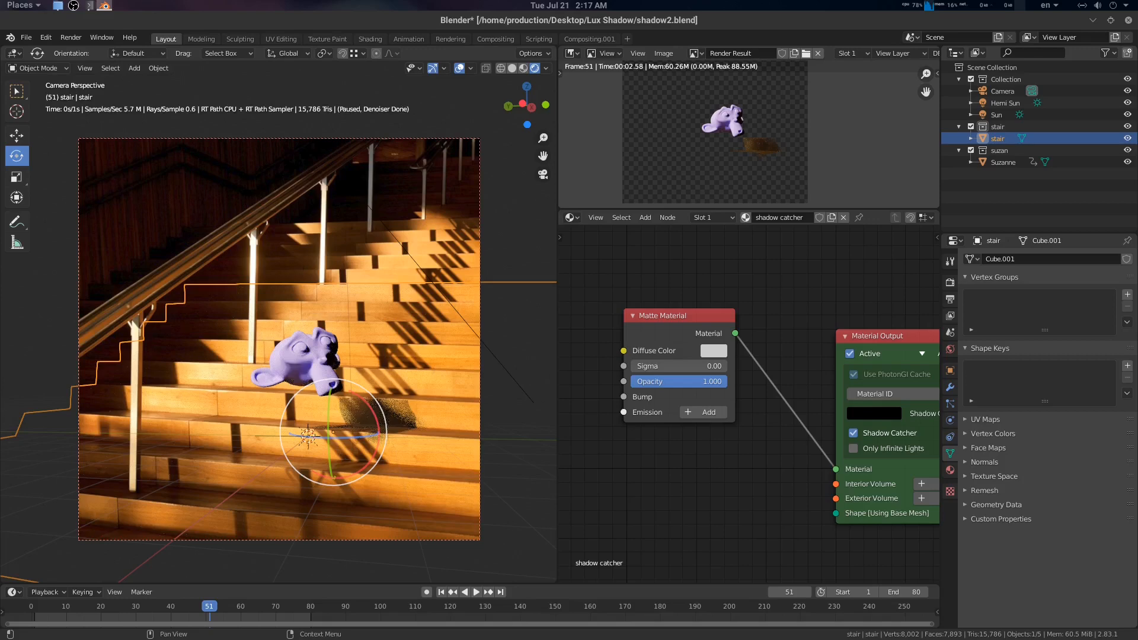
click(950, 259)
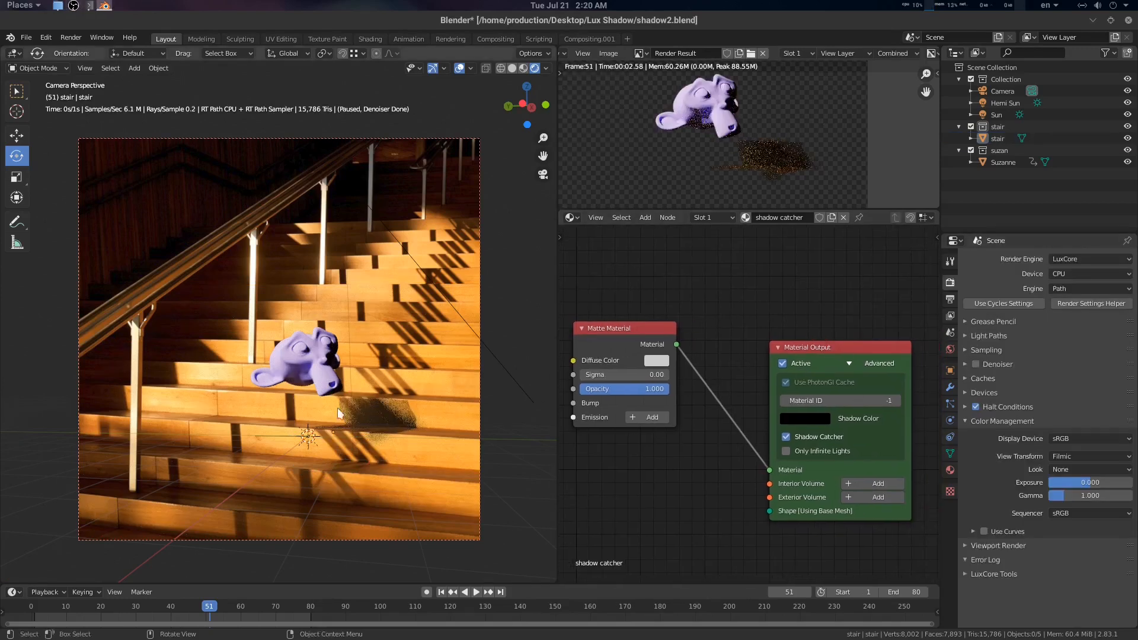
mouse_move(888, 330)
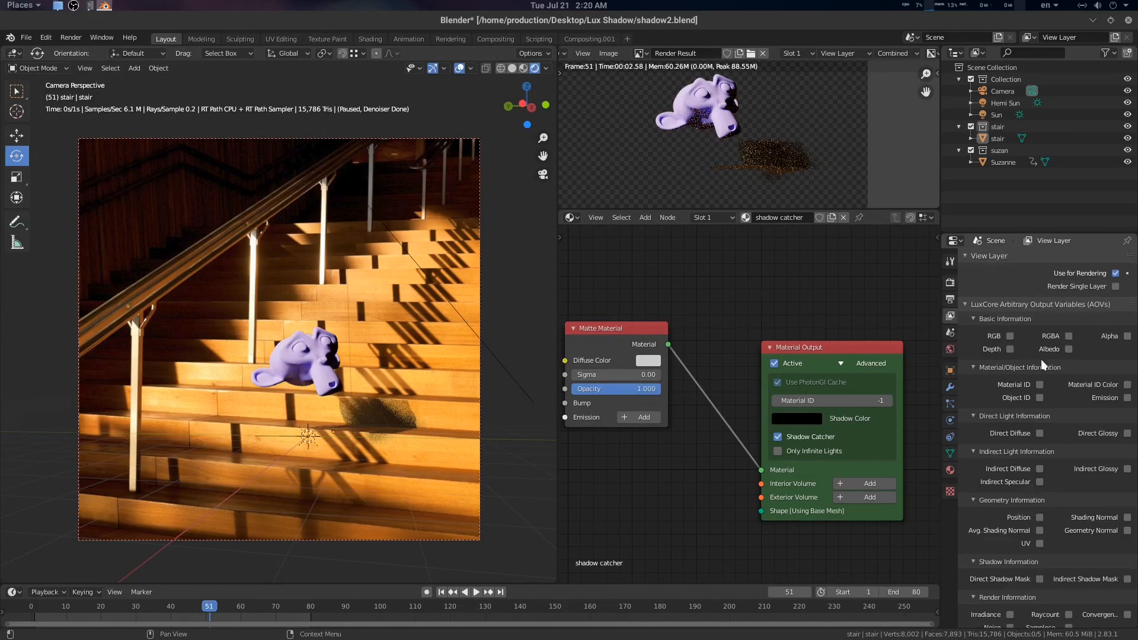
- Tick the Albedo and Avg. Shading Normal LuxCore AOV passes on the view layer
click(1068, 348)
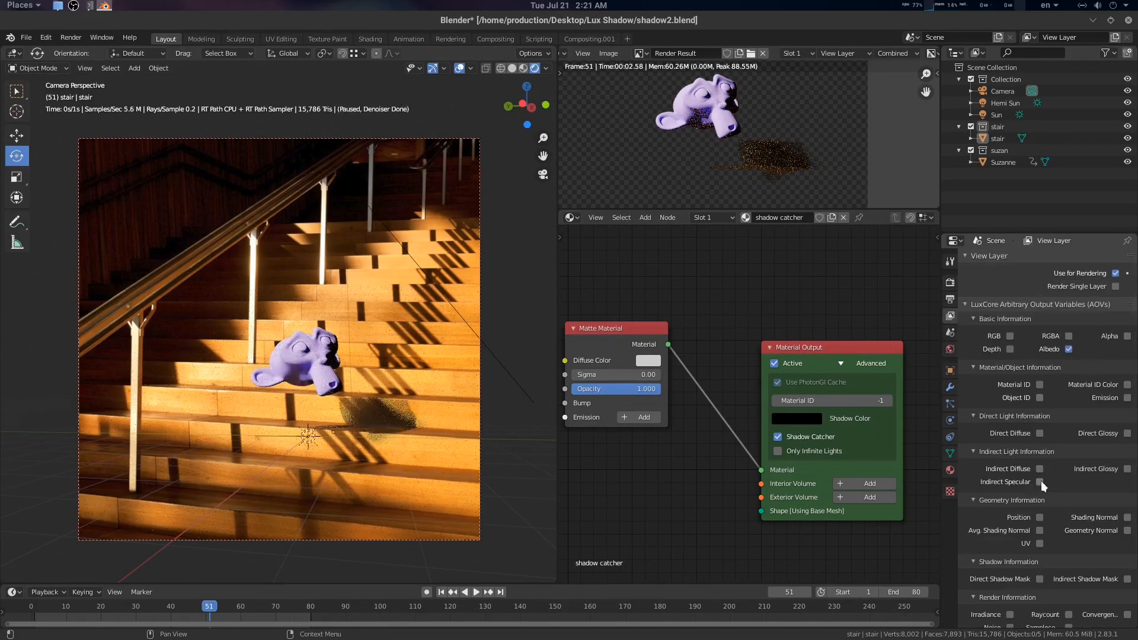
scroll(down, 3)
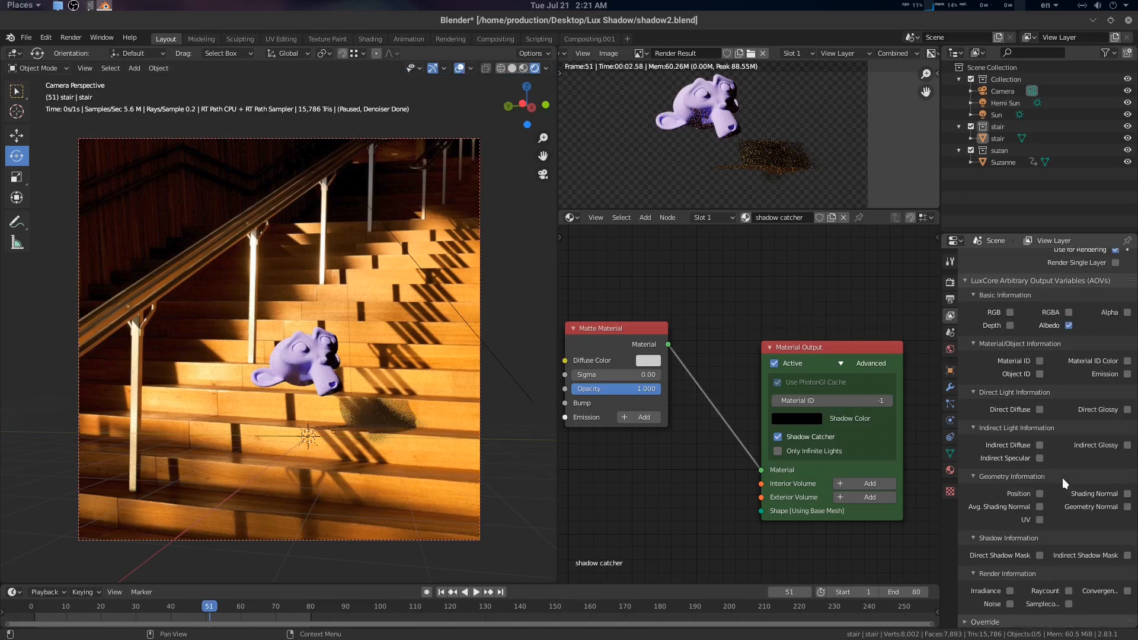
click(1039, 506)
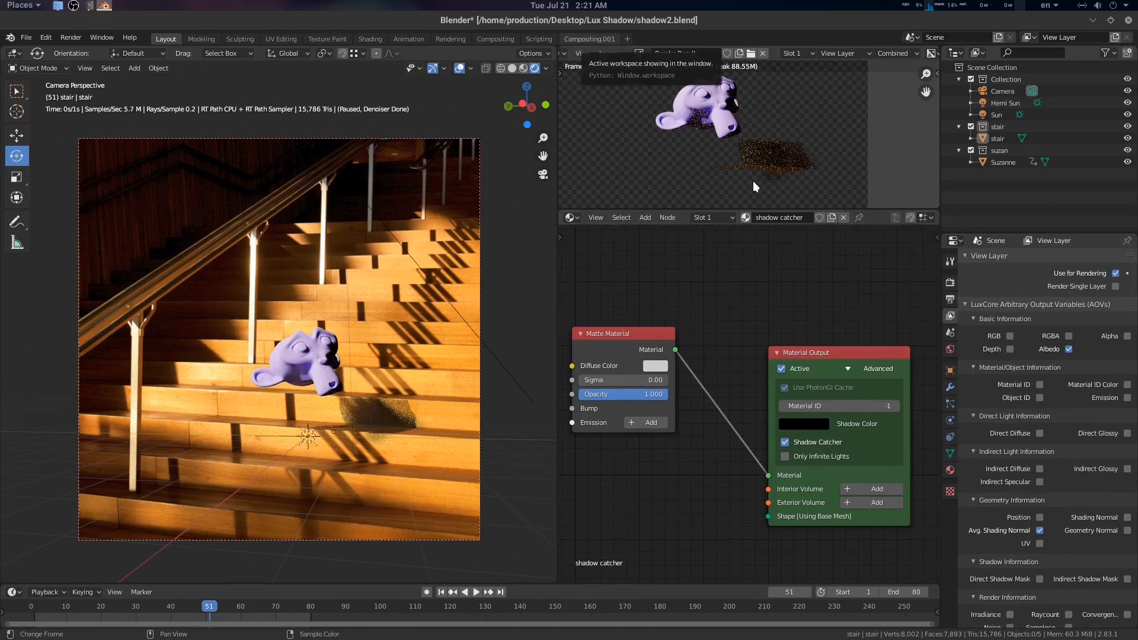
- In the compositor add a Denoise node fed by Image, Albedo and normal passes, then an Alpha Over
click(589, 38)
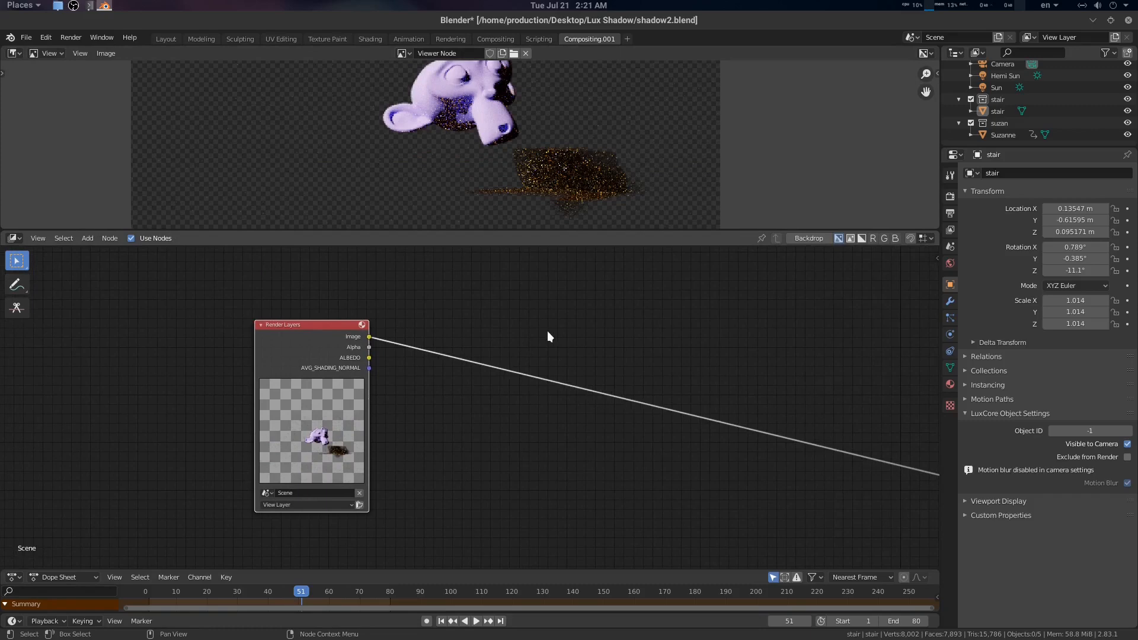
text(den)
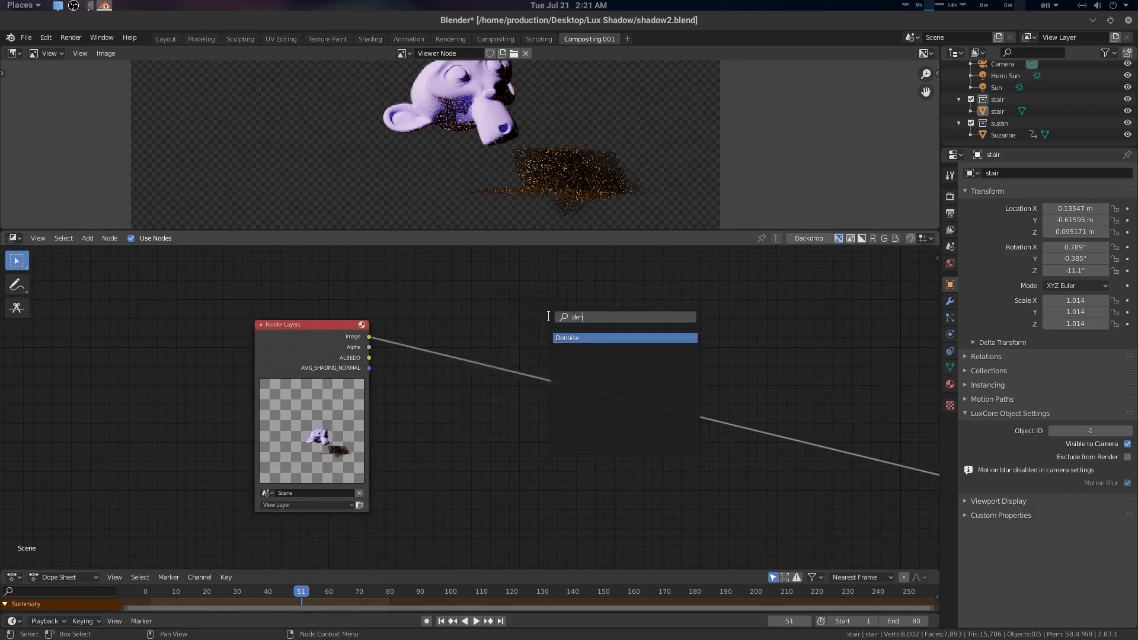
click(625, 338)
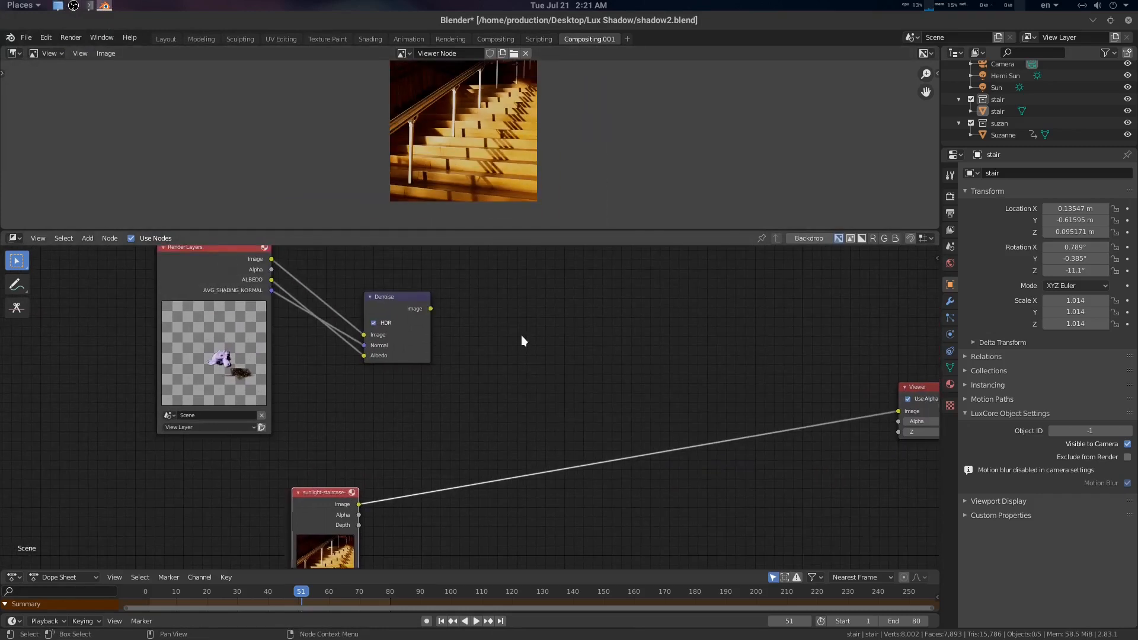
text(alp)
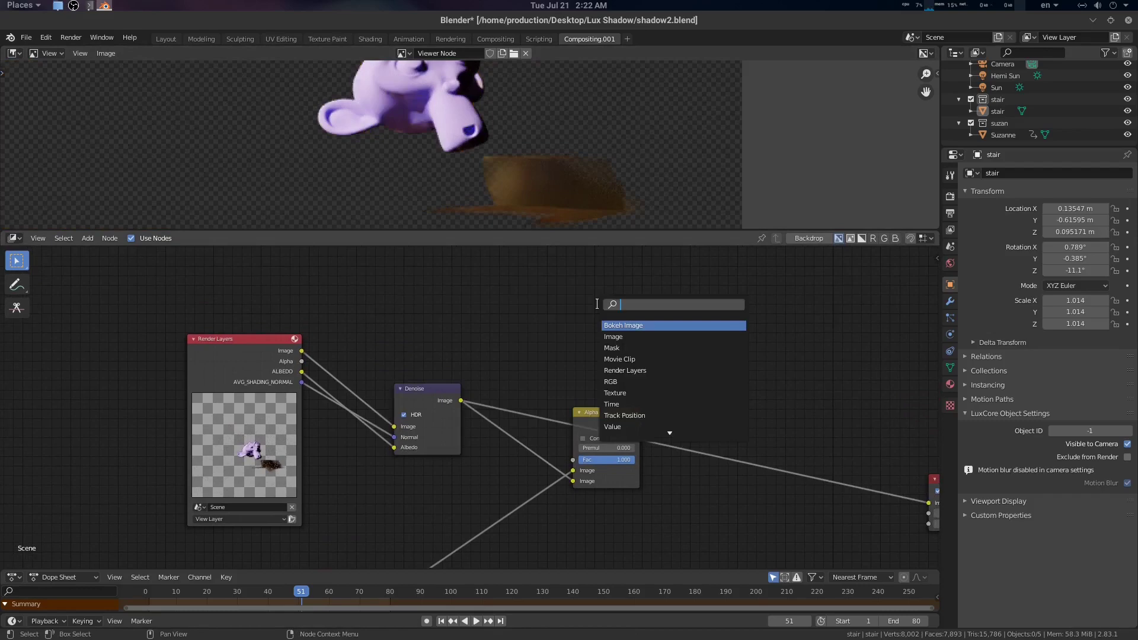
- Add a Separate RGBA node to denoise the render's alpha channel on its own
text(s)
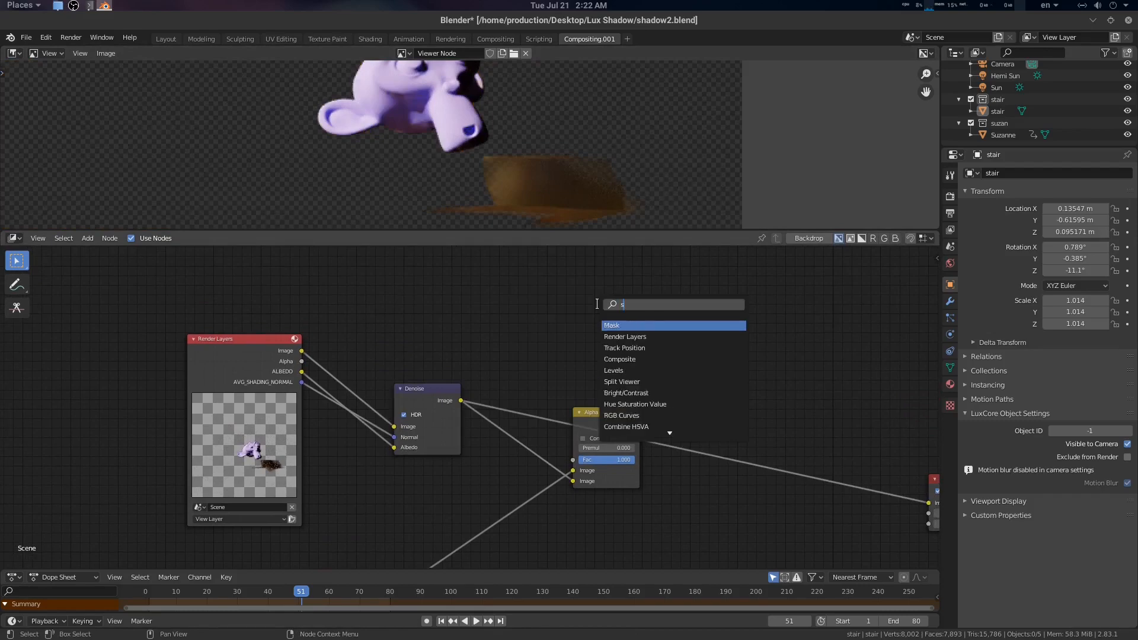
key(backspace)
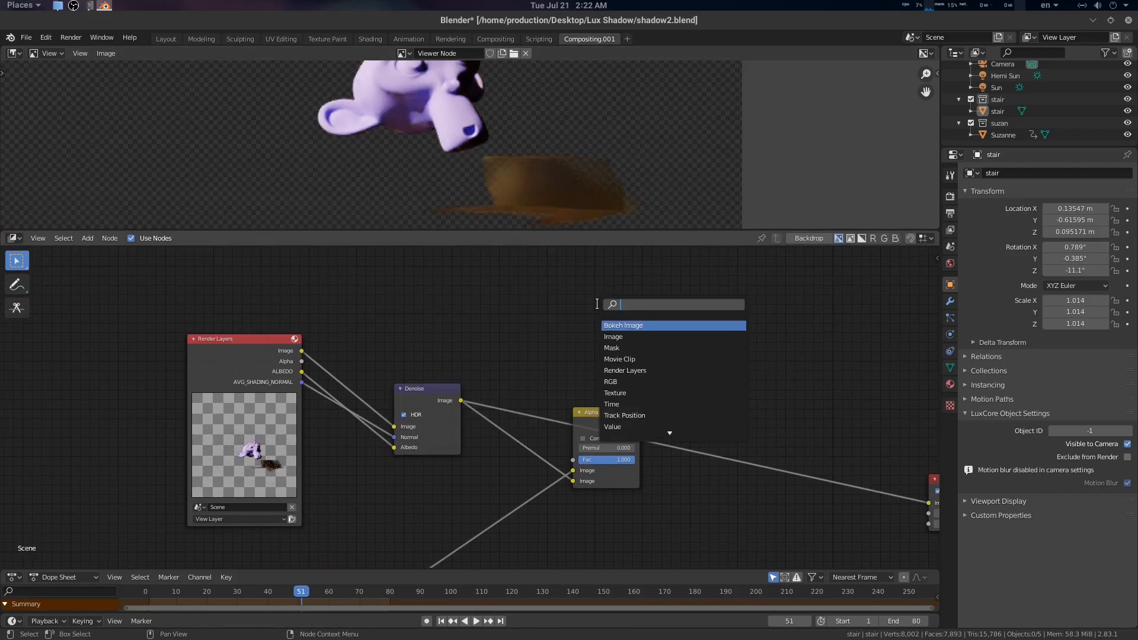
text(se)
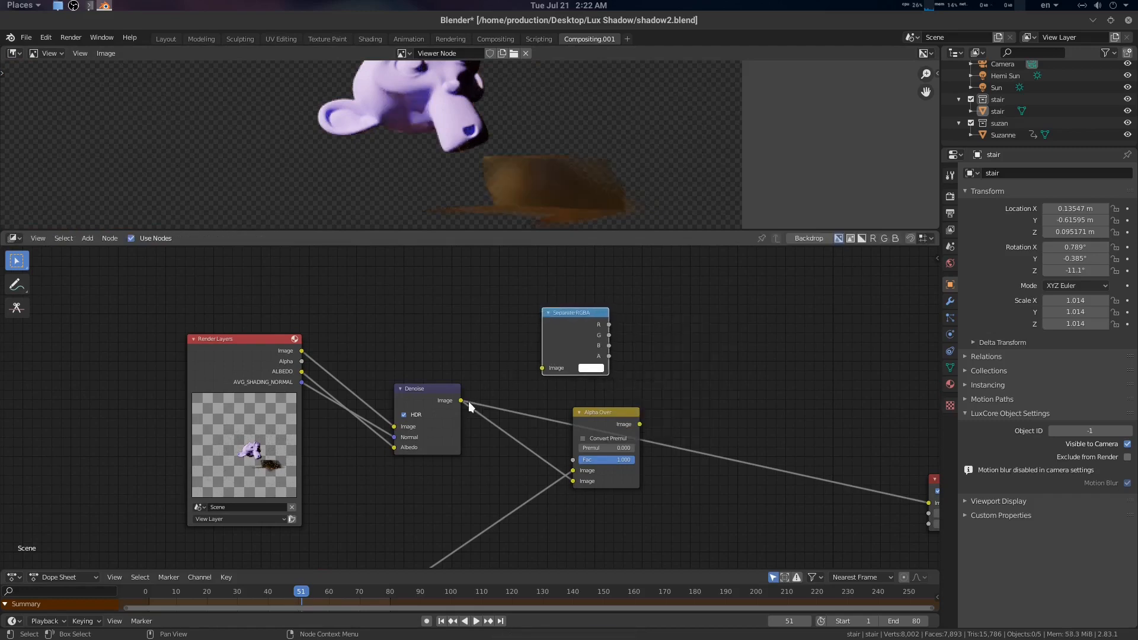
mouse_move(467, 408)
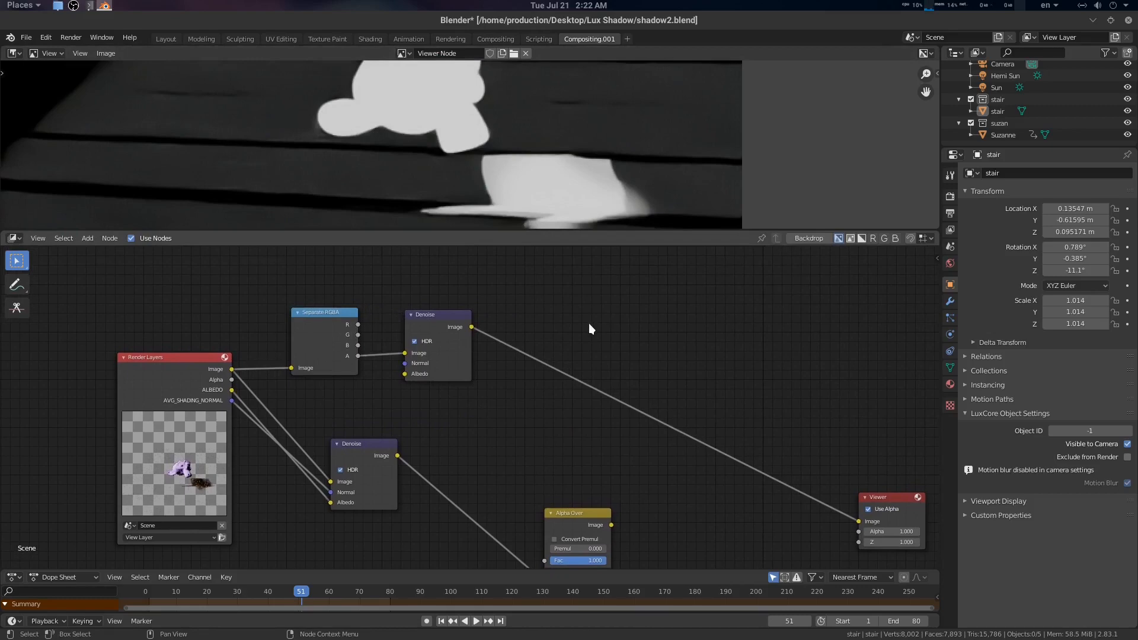
- Add Combine RGBA with the denoised alpha into Alpha Over the staircase photo, and save
text(co)
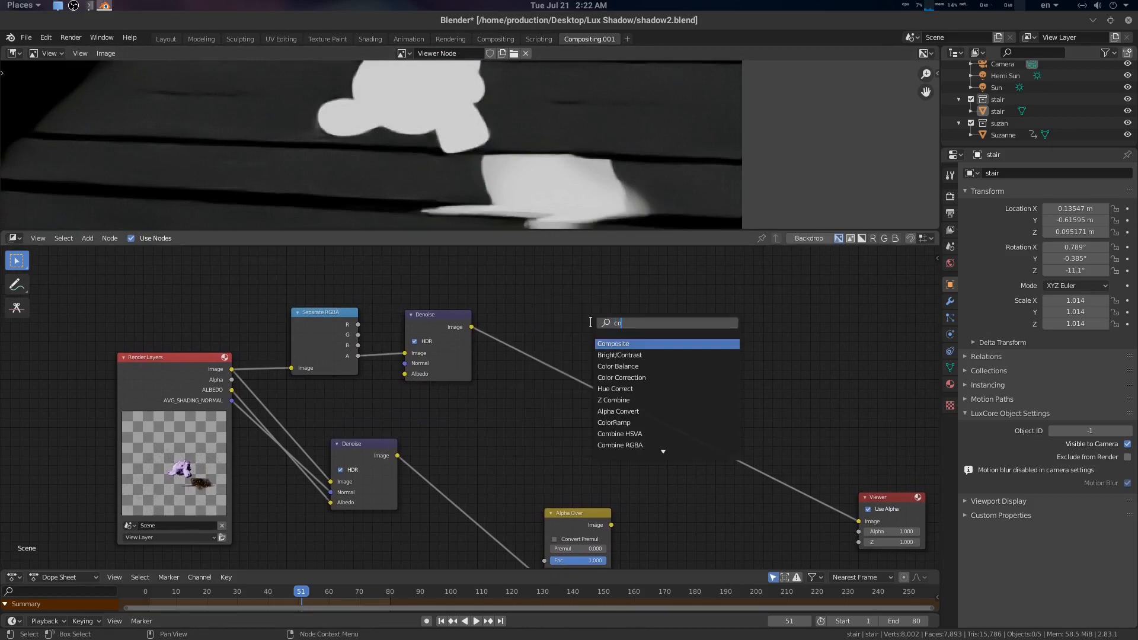
text(m)
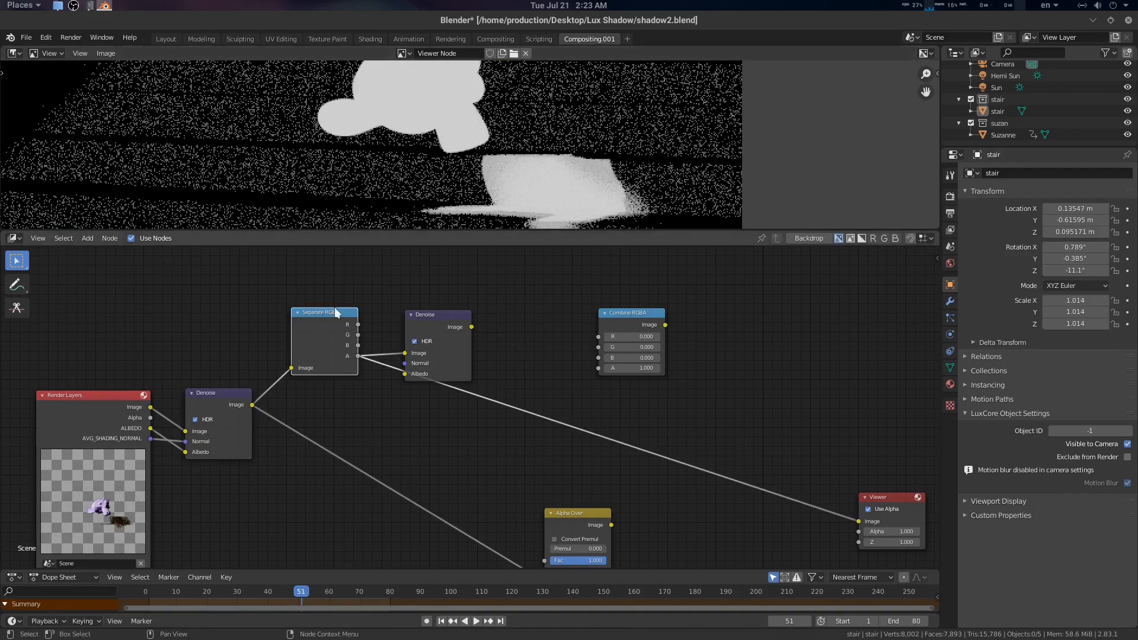
mouse_move(212, 396)
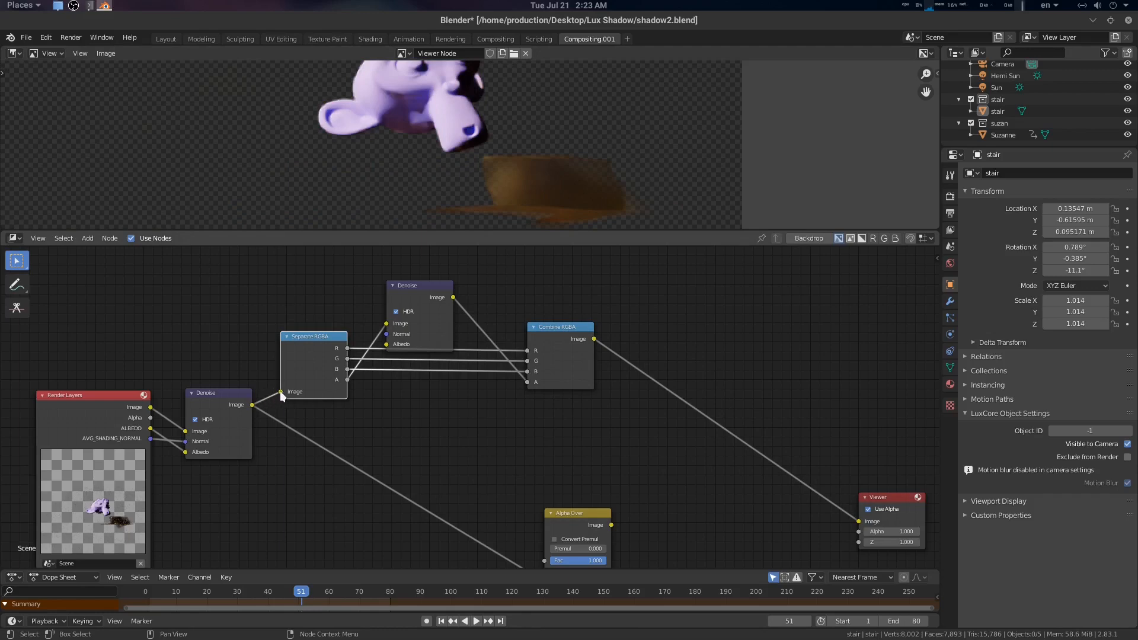
mouse_move(424, 357)
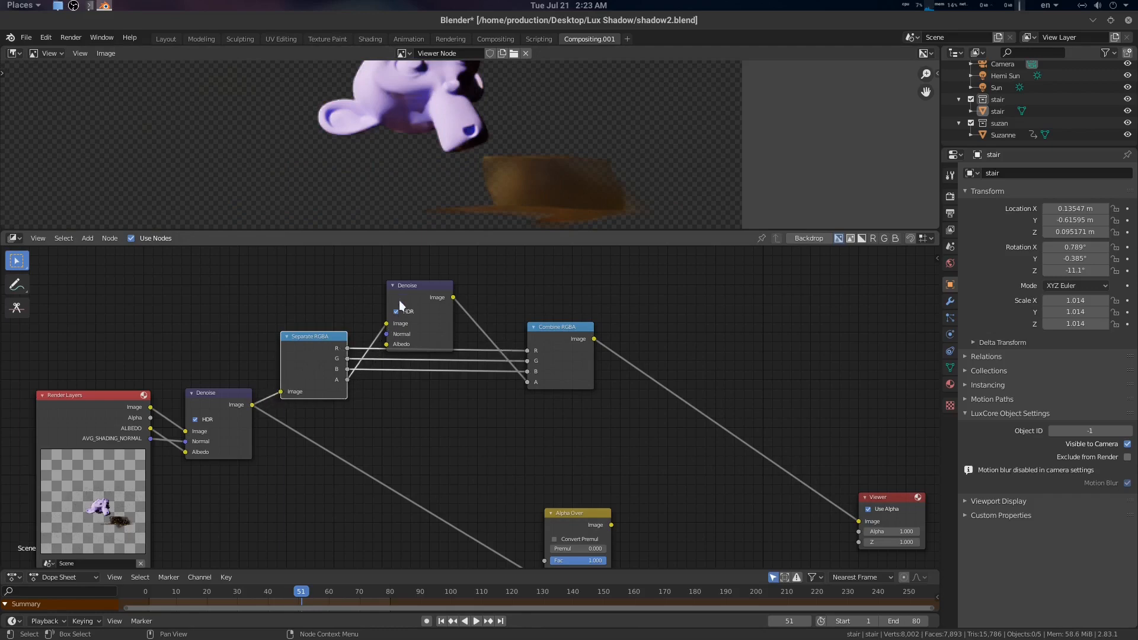
mouse_move(587, 357)
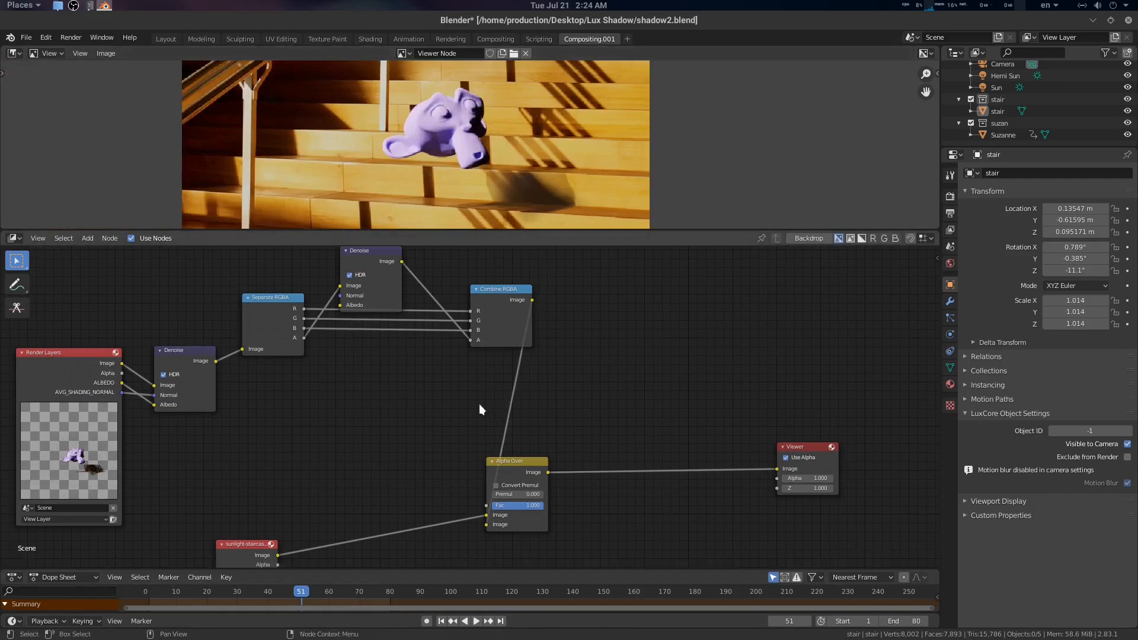
key(ctrl+s)
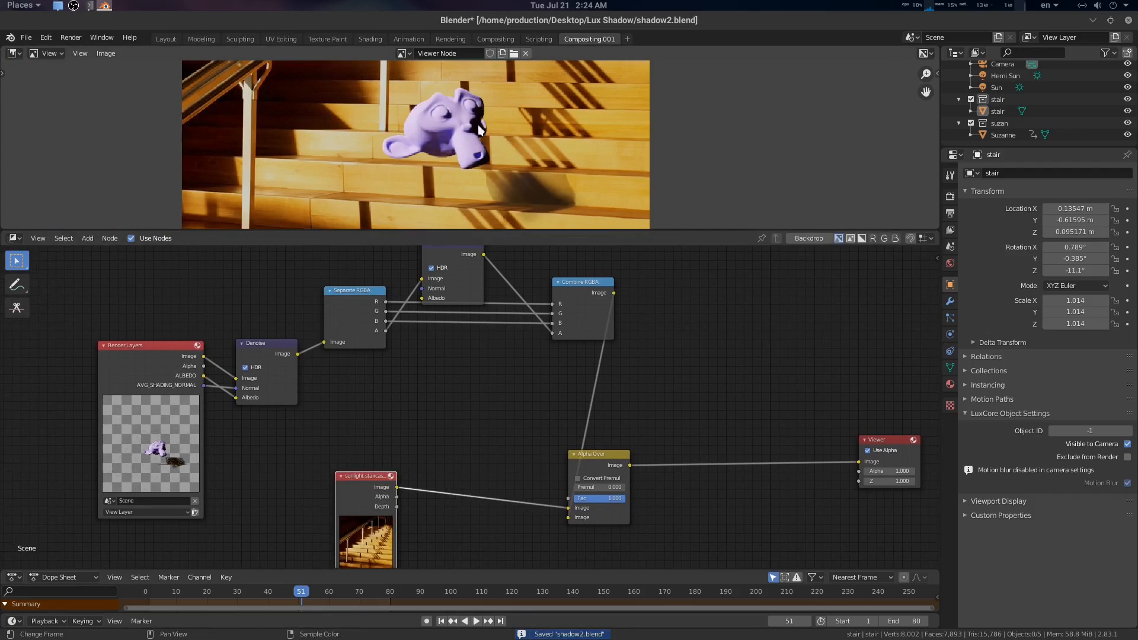
mouse_move(519, 191)
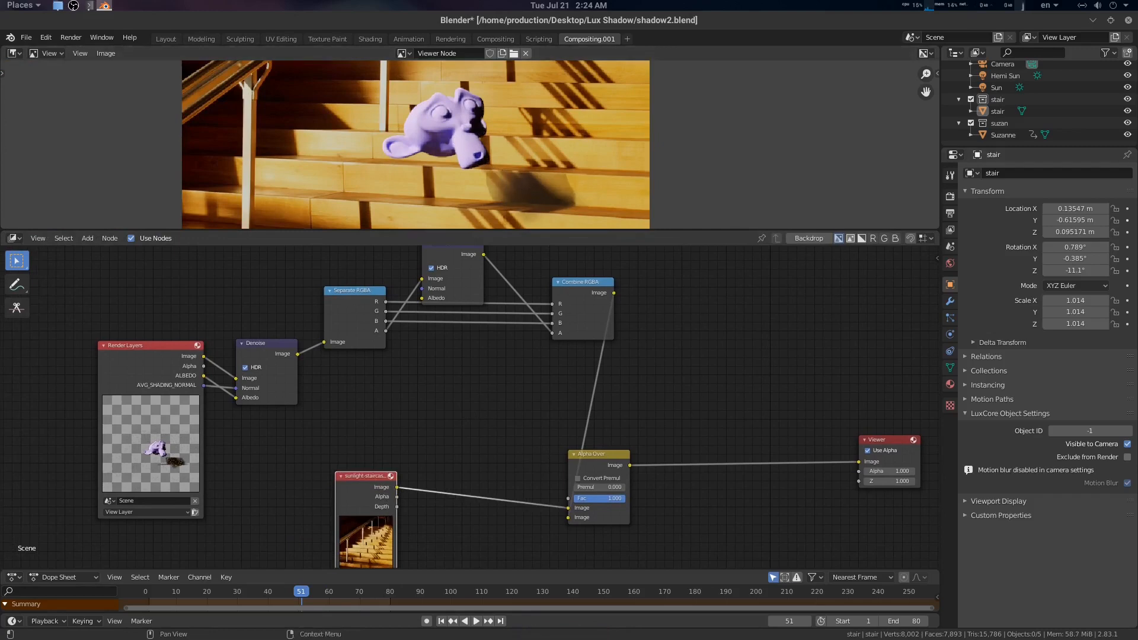
- In Layout enable Motion Blur on the camera and move the timeline to frame 43
click(164, 38)
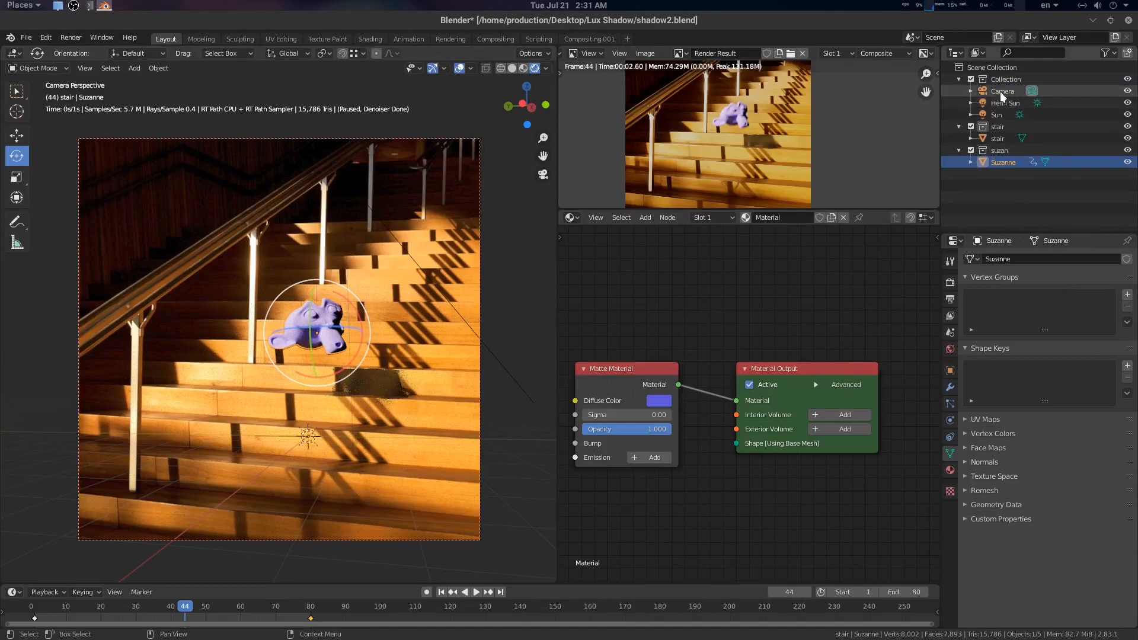
click(1003, 91)
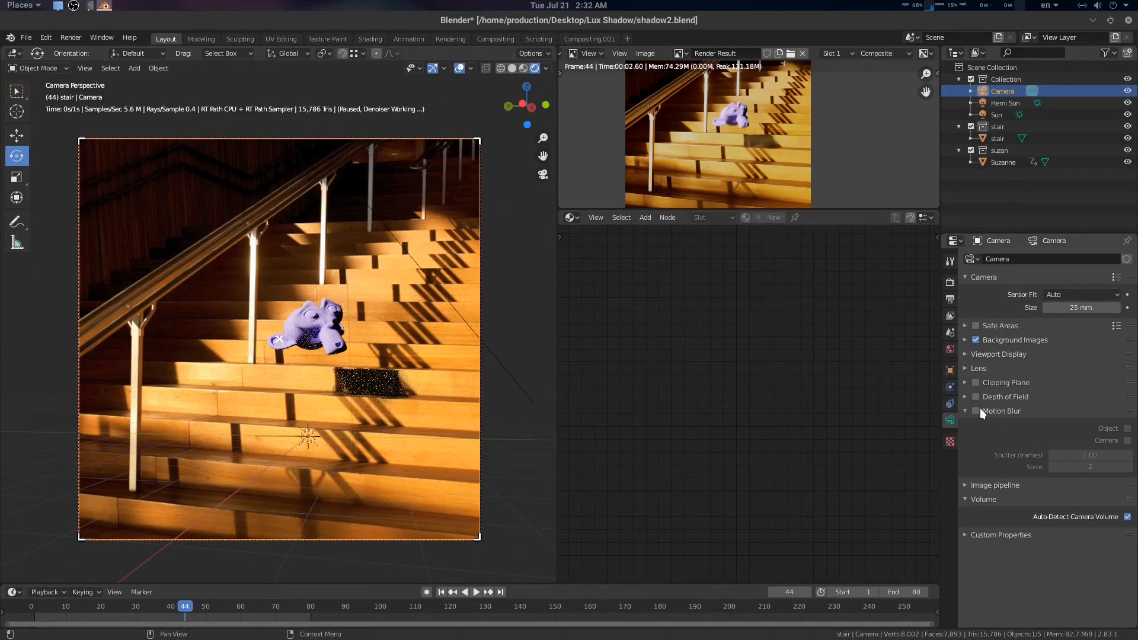
click(976, 411)
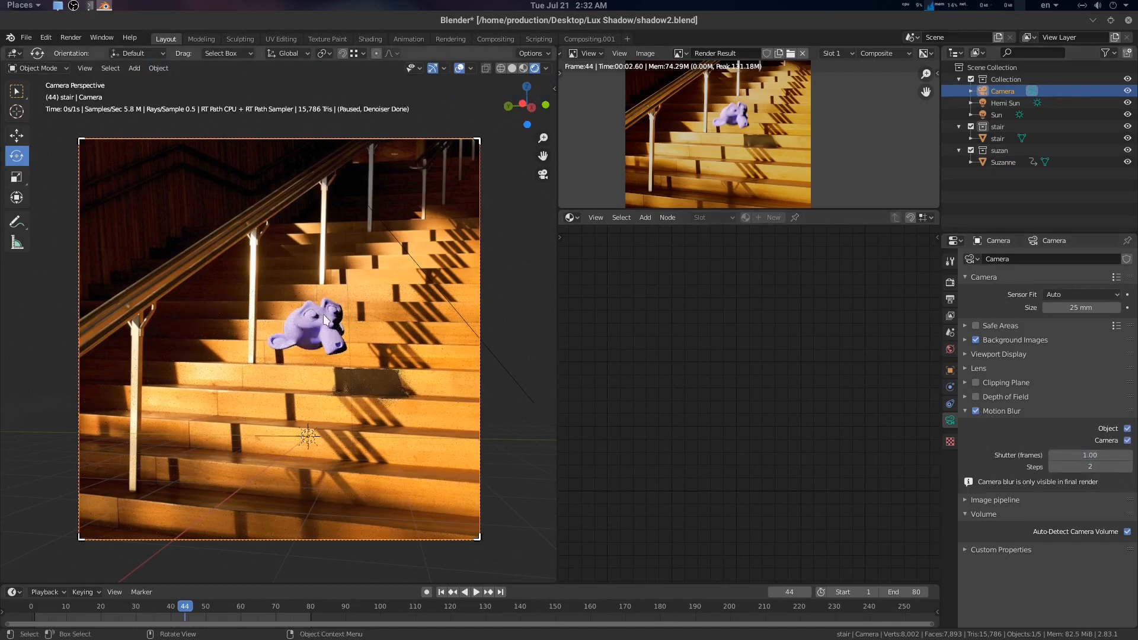
mouse_move(1038, 449)
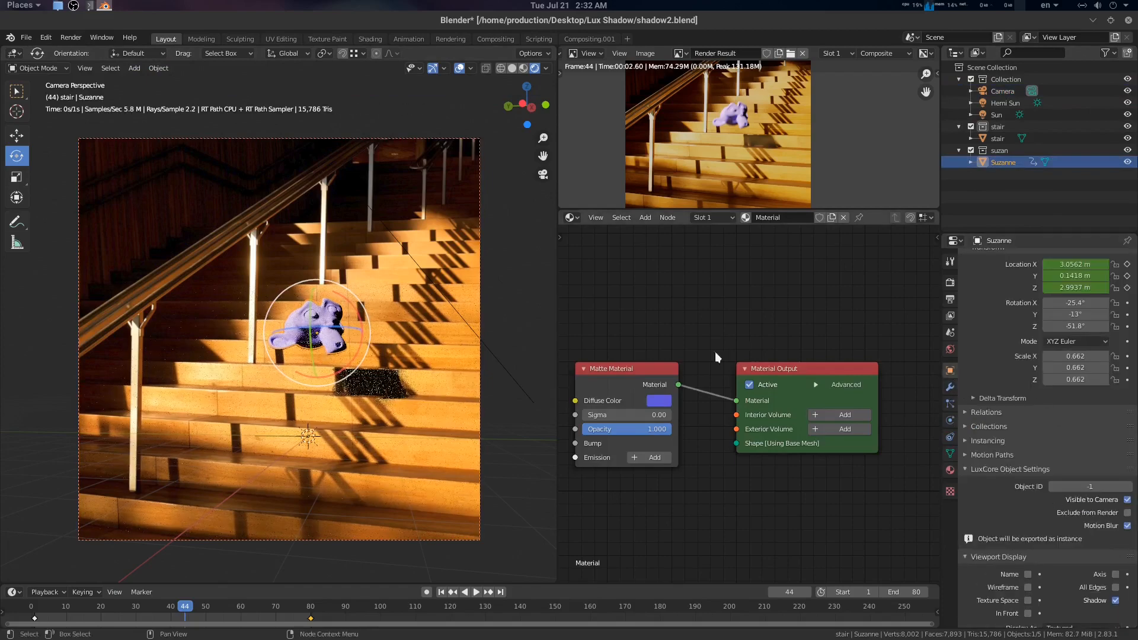
click(474, 591)
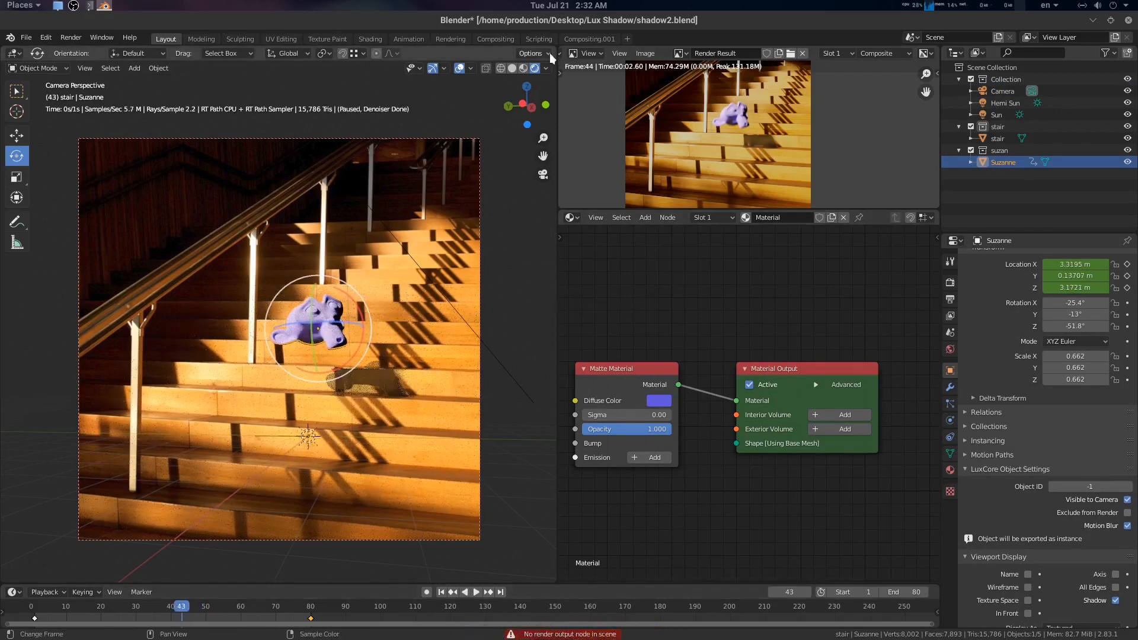
- Route the Alpha Over composite into a new Composite output node via a reroute
click(589, 37)
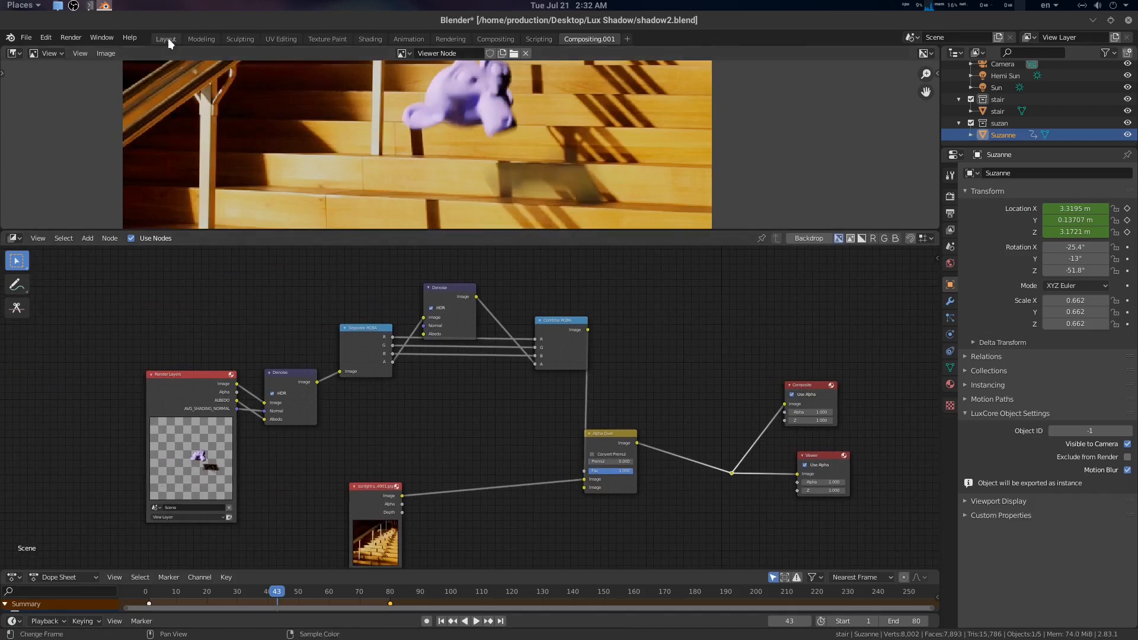
- Save the file, then make a Full Copy scene named Shadow with .001-suffixed objects
click(165, 38)
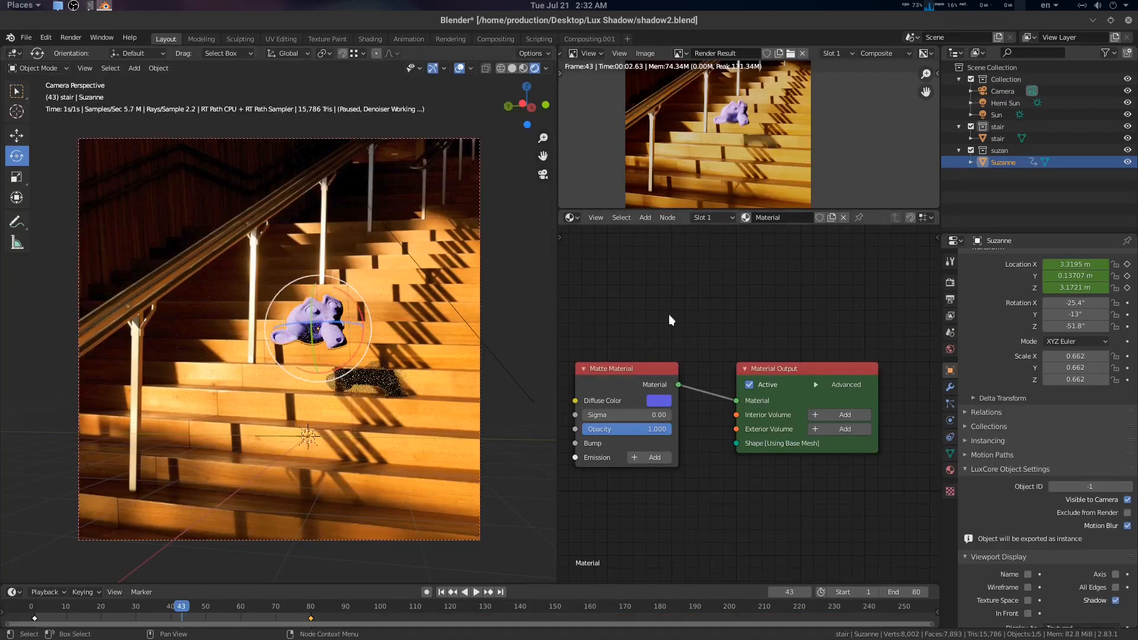
key(ctrl+s)
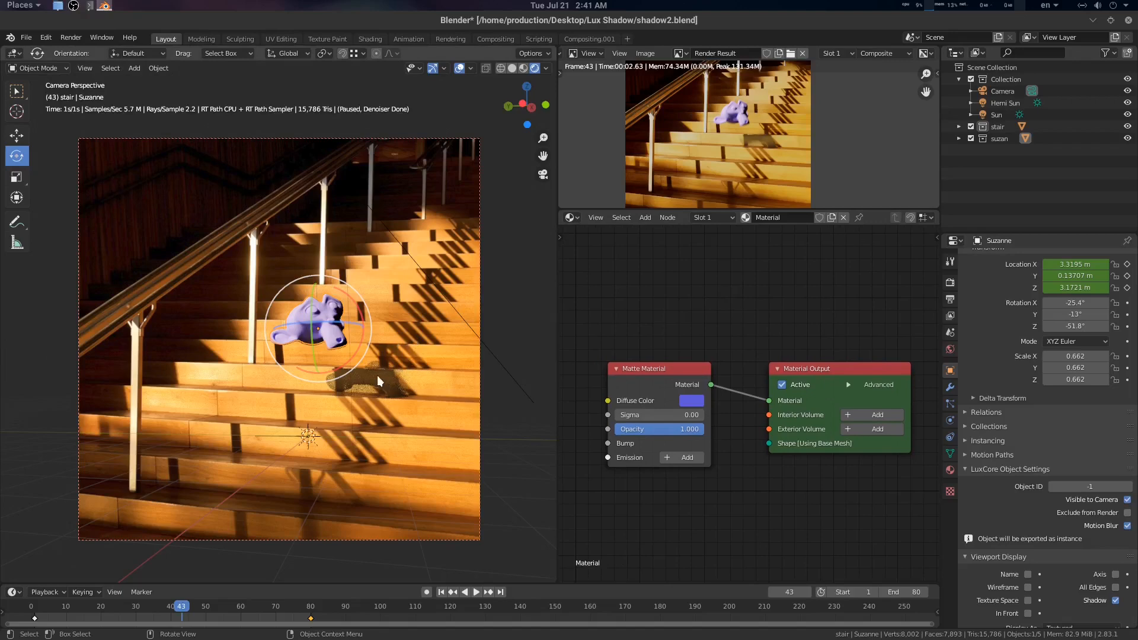
mouse_move(384, 389)
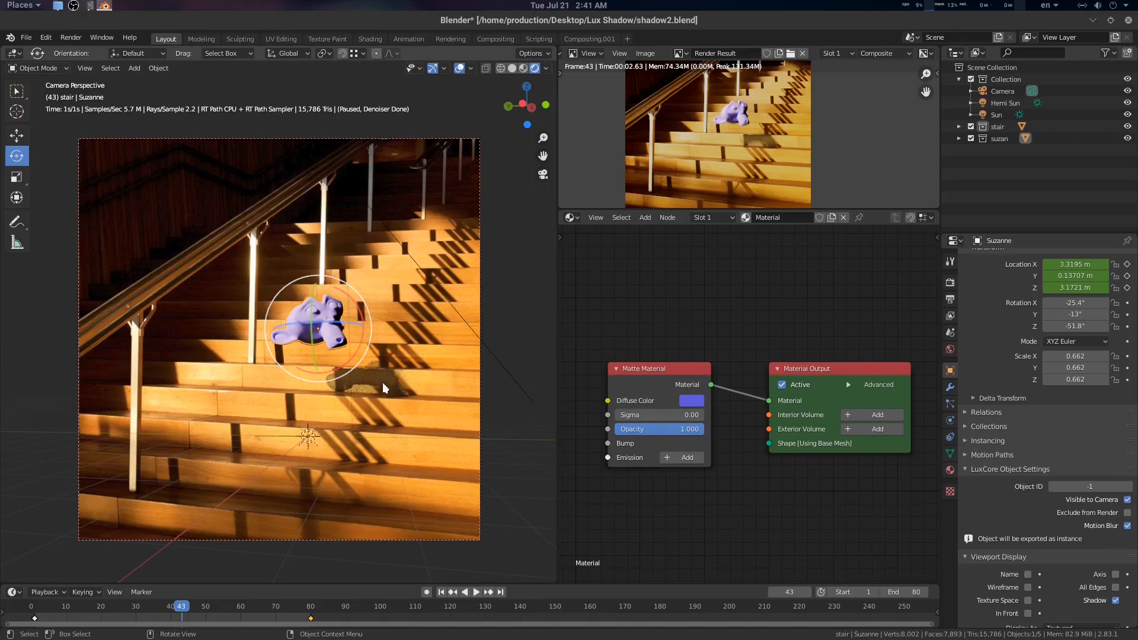
mouse_move(330, 336)
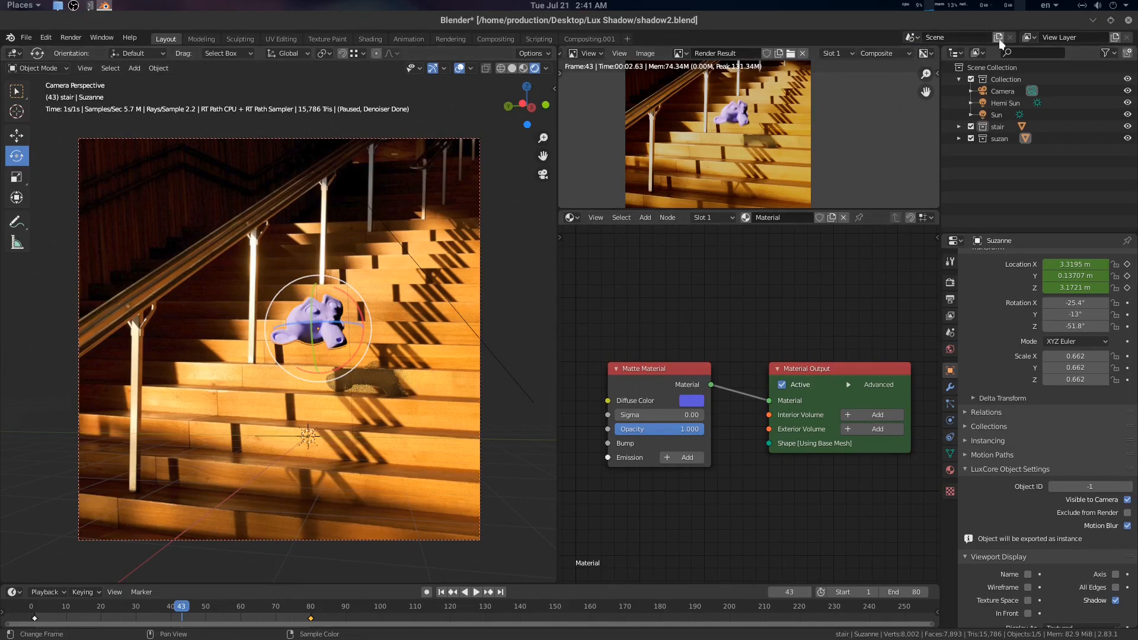
mouse_move(1001, 37)
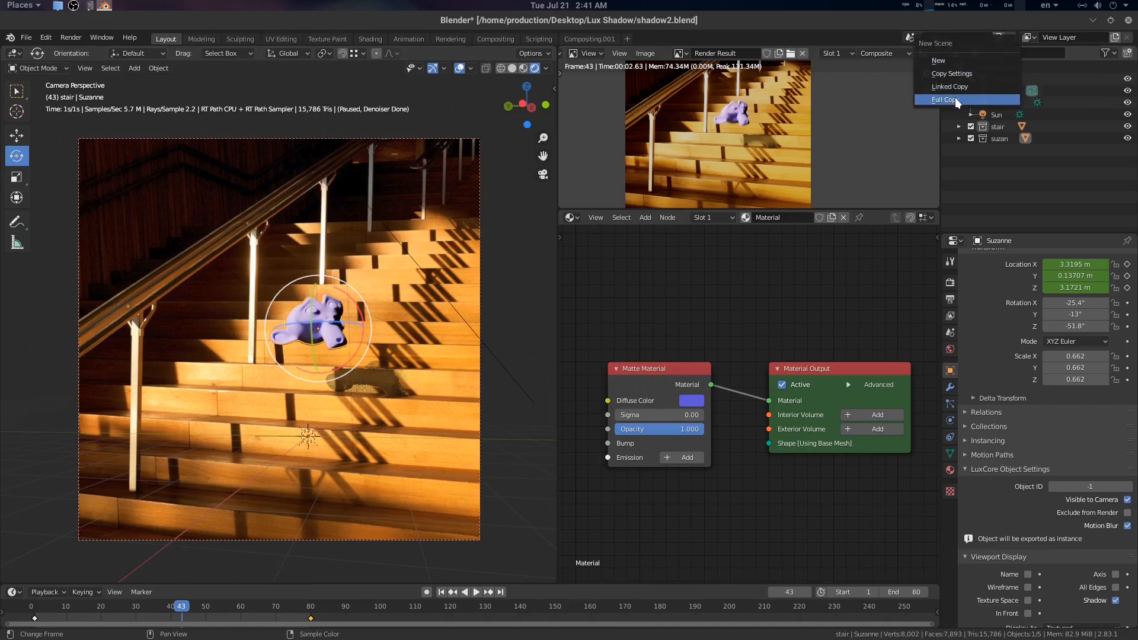
mouse_move(948, 87)
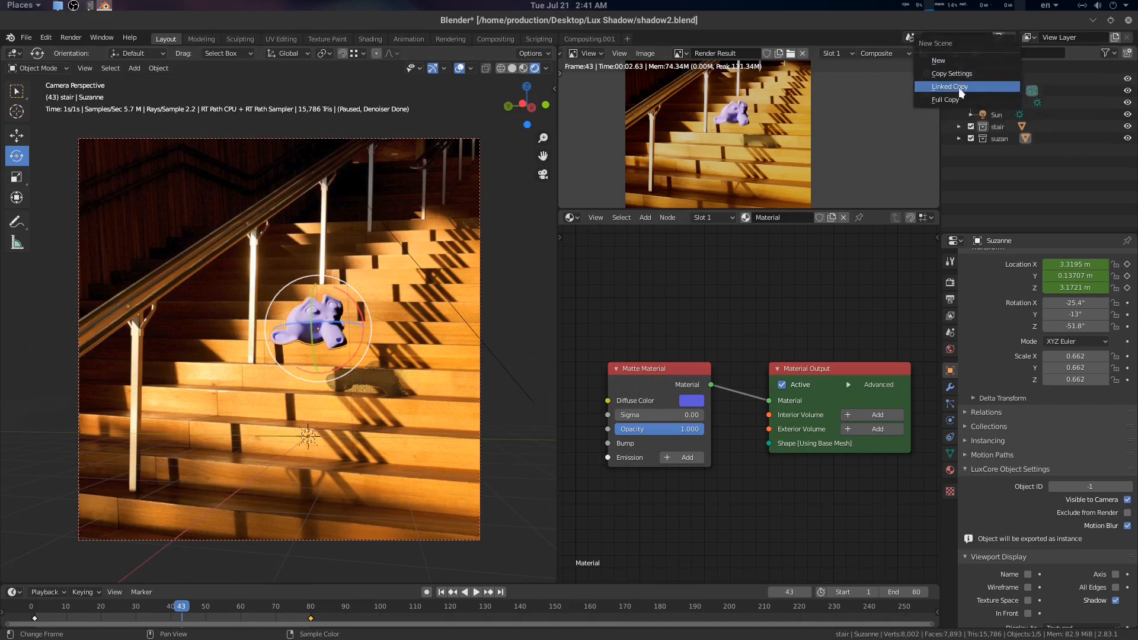
mouse_move(949, 87)
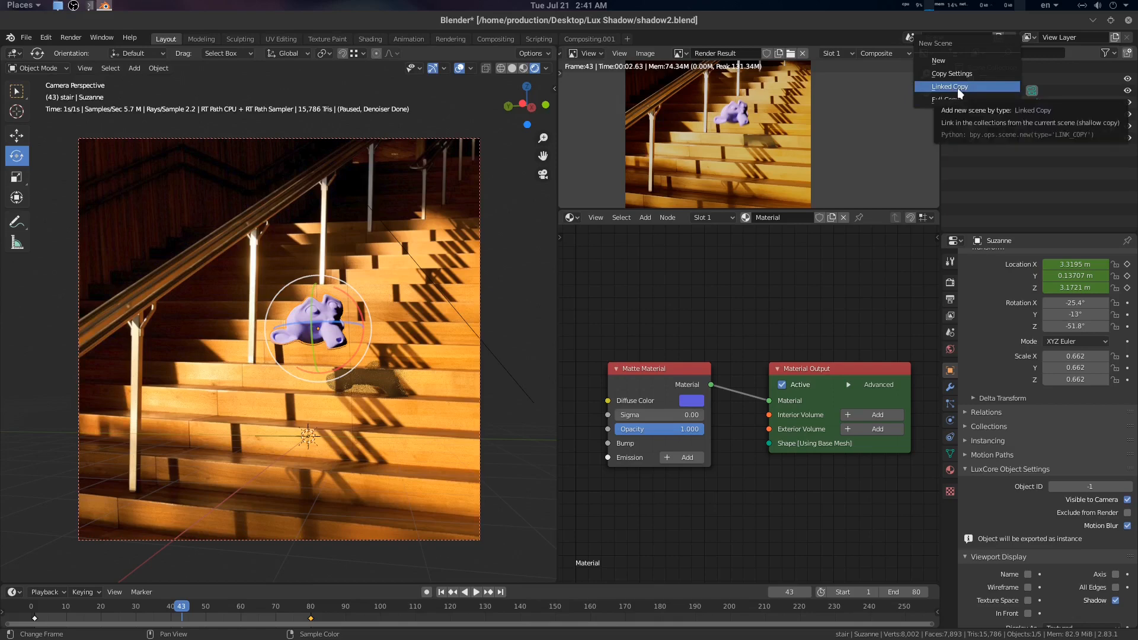
mouse_move(980, 94)
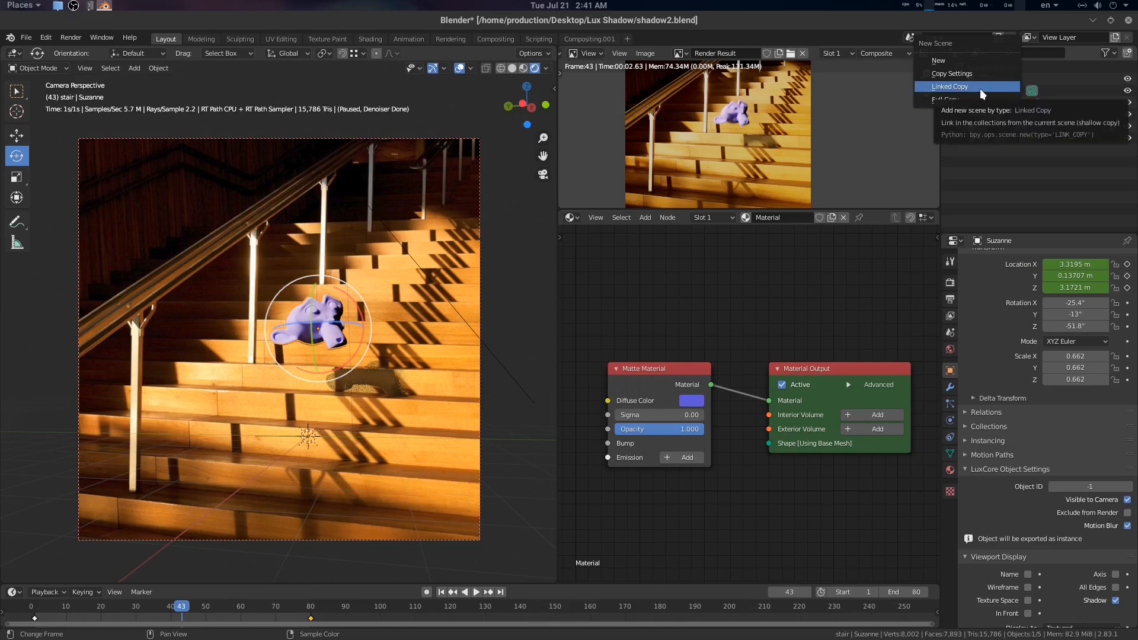
mouse_move(954, 100)
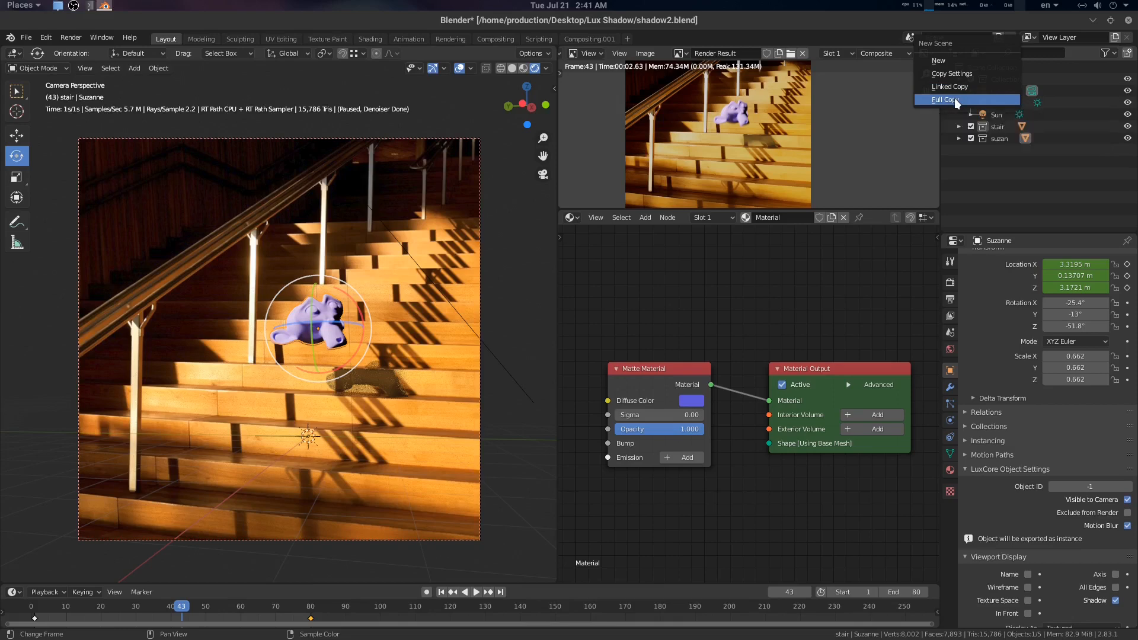
click(945, 100)
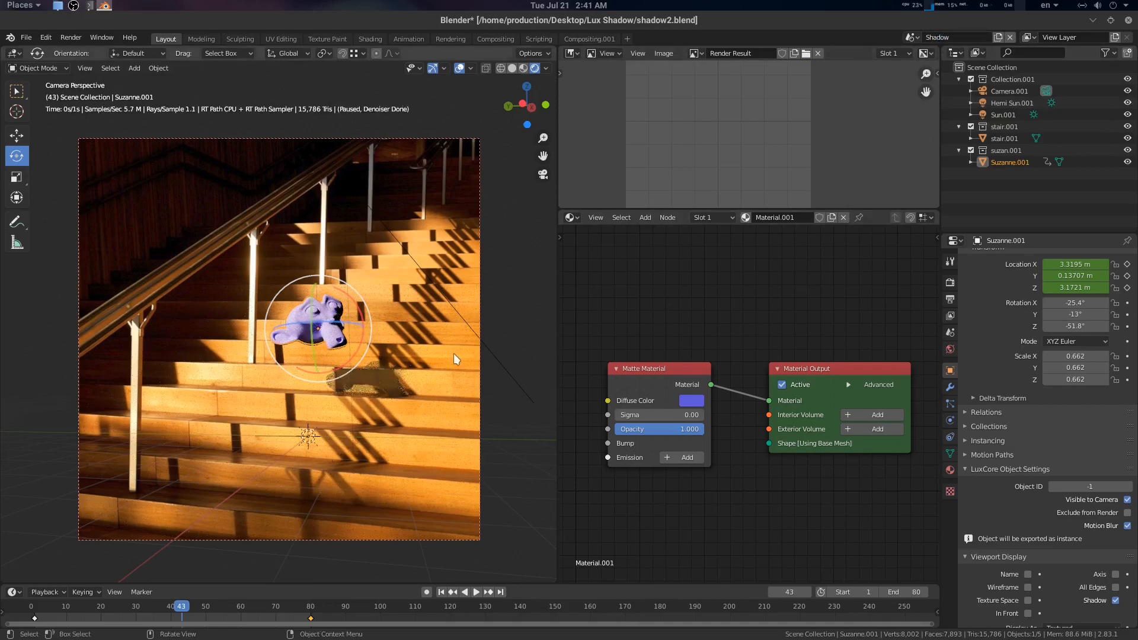
- Disable Visible to Camera for Suzanne.001 in its LuxCore Object Settings
click(1006, 137)
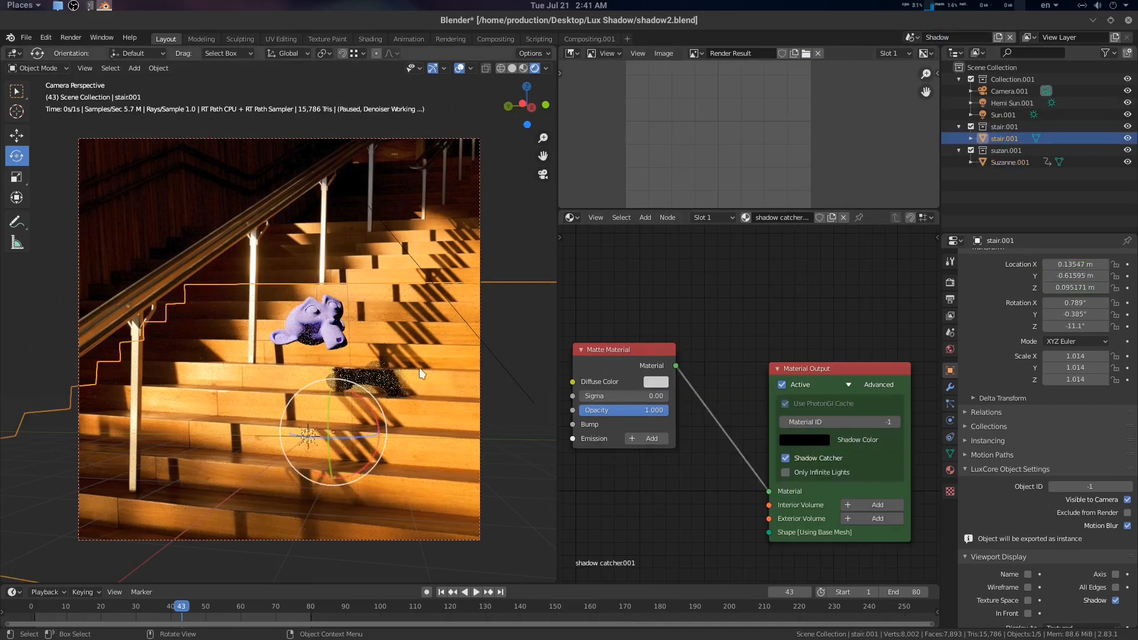
click(1008, 161)
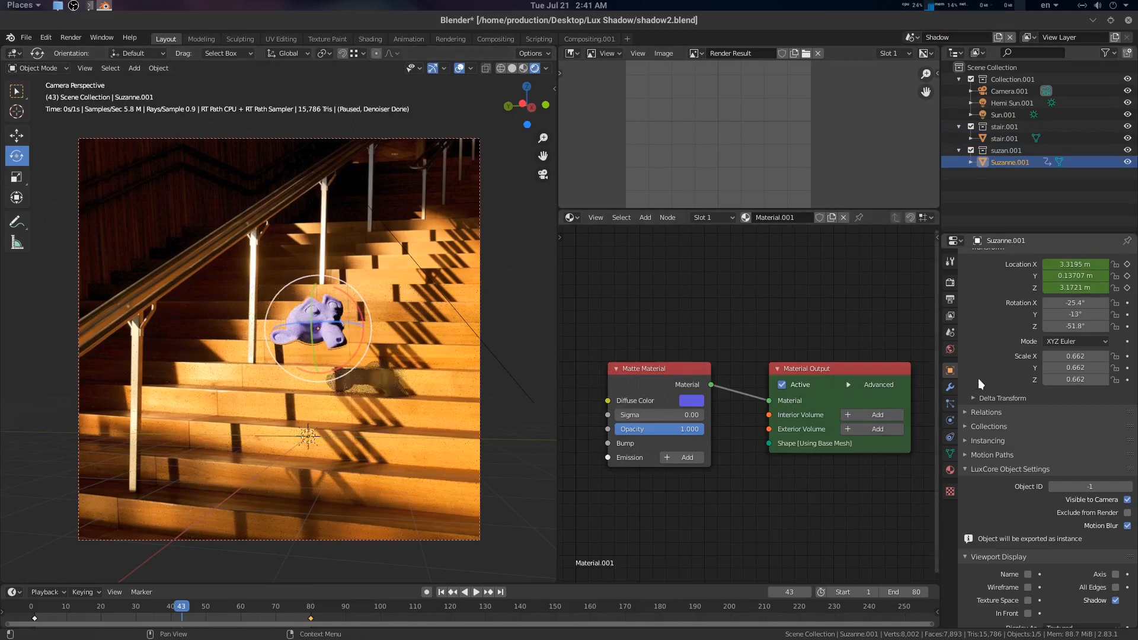
scroll(down, 3)
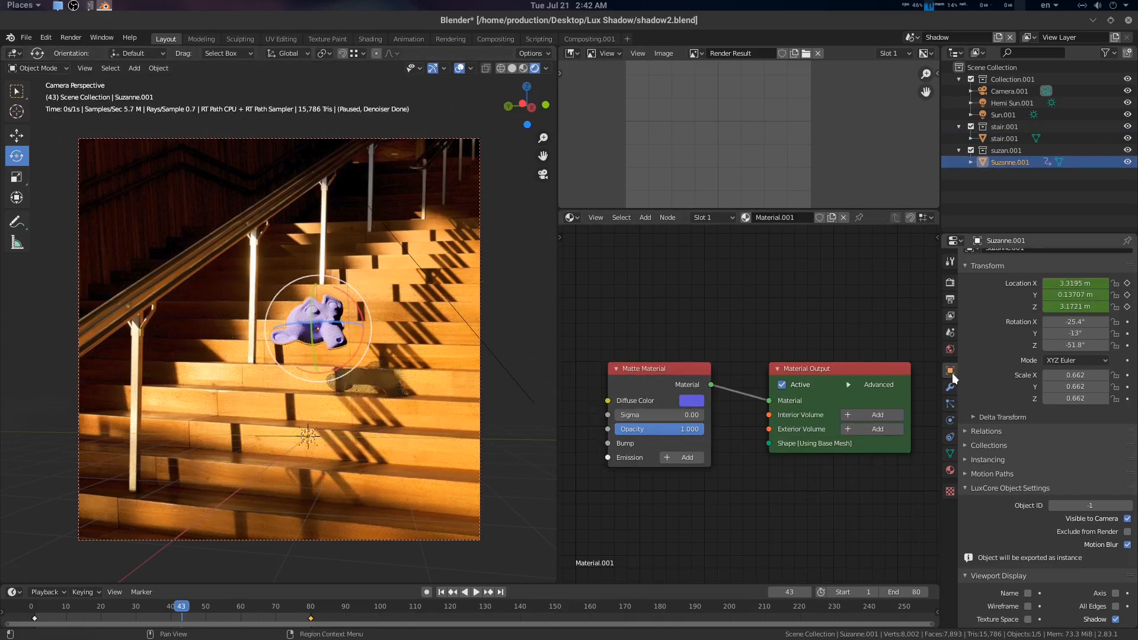
scroll(down, 3)
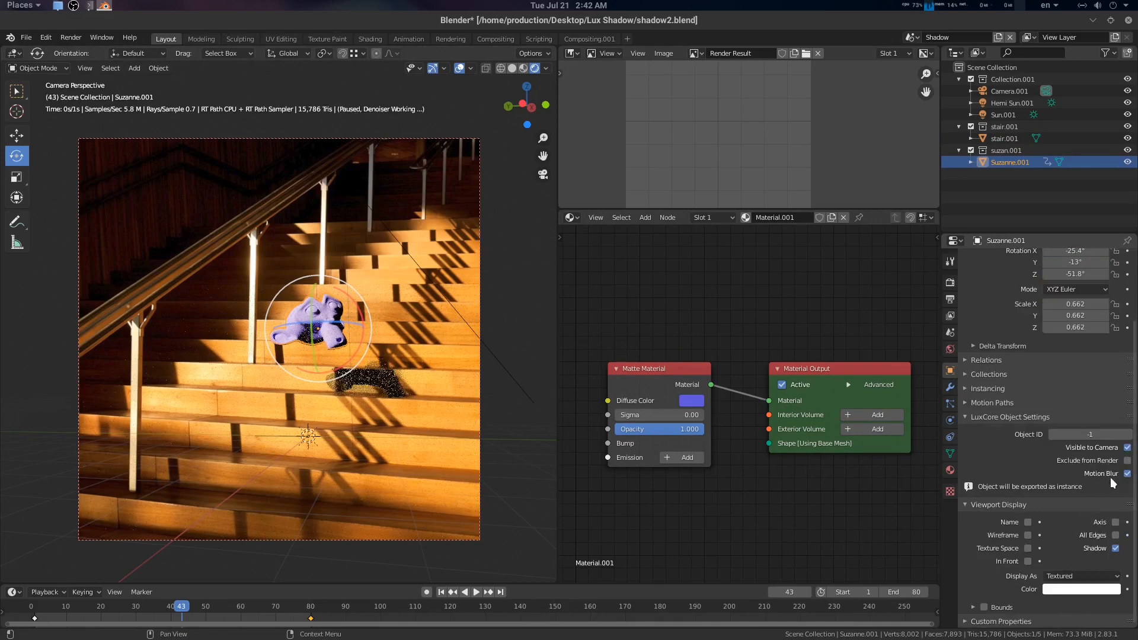
mouse_move(1126, 447)
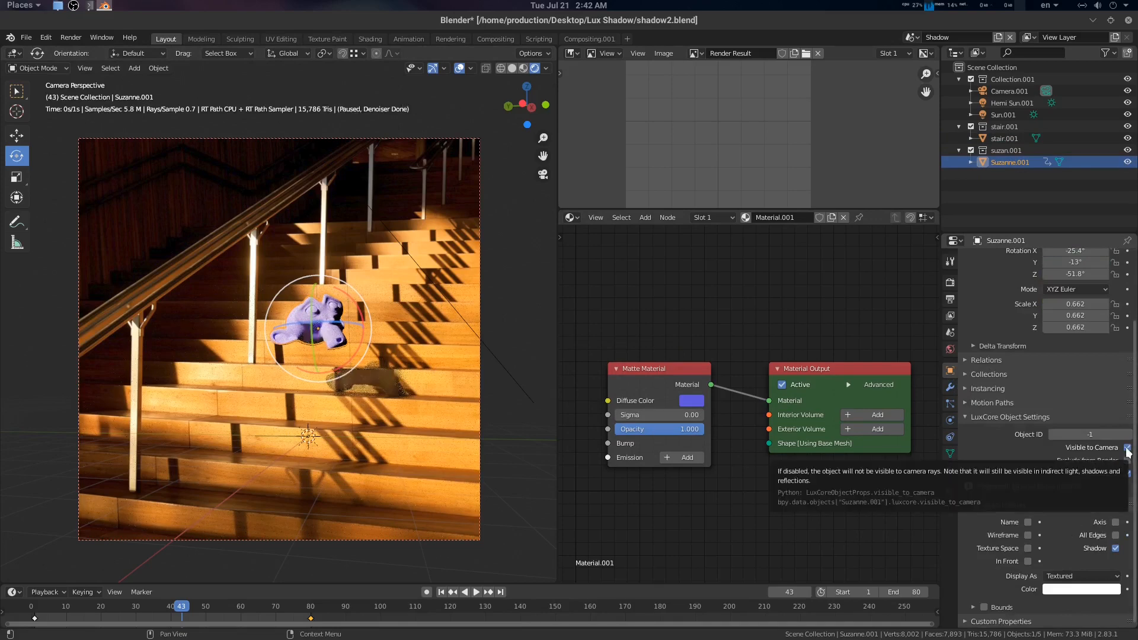
click(1127, 447)
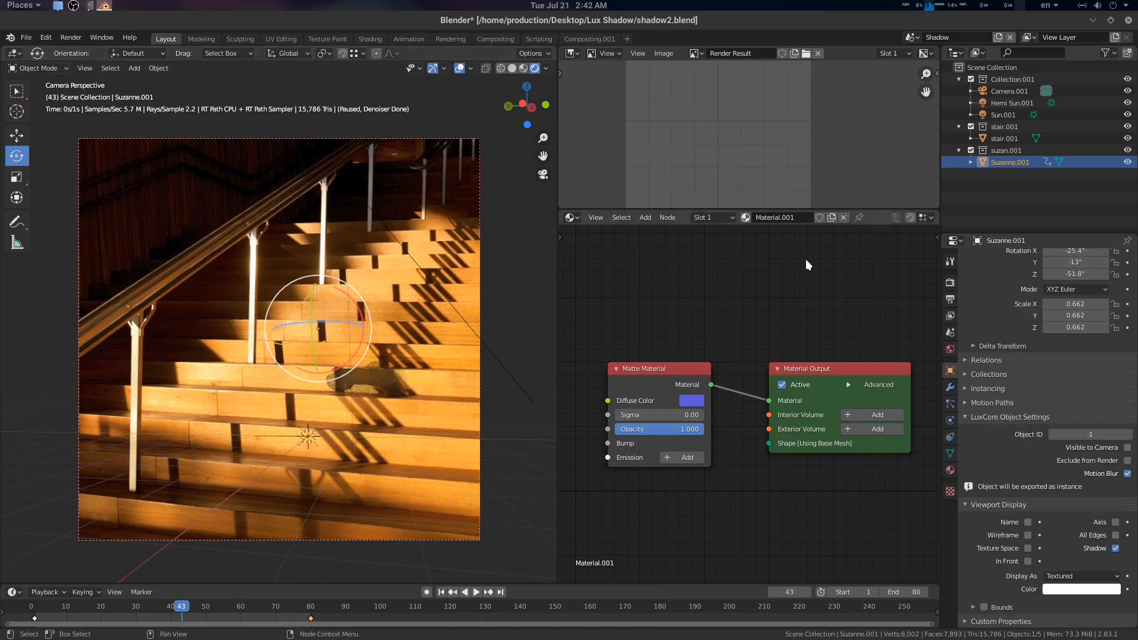
click(909, 37)
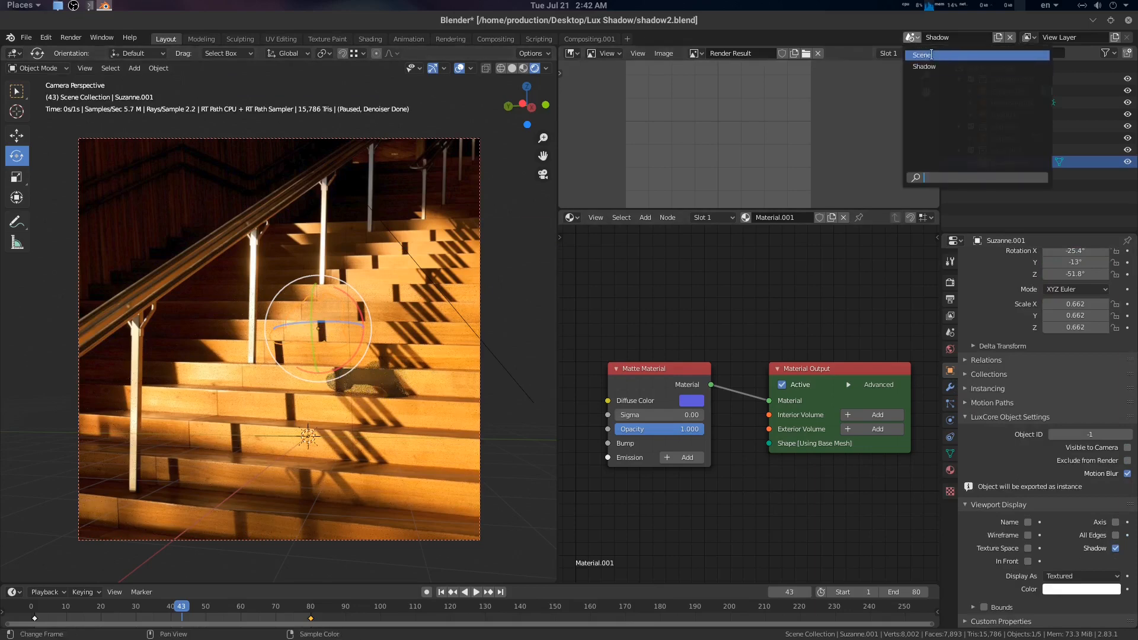
- Make the original Scene active again from the scene selector and re-save
click(921, 55)
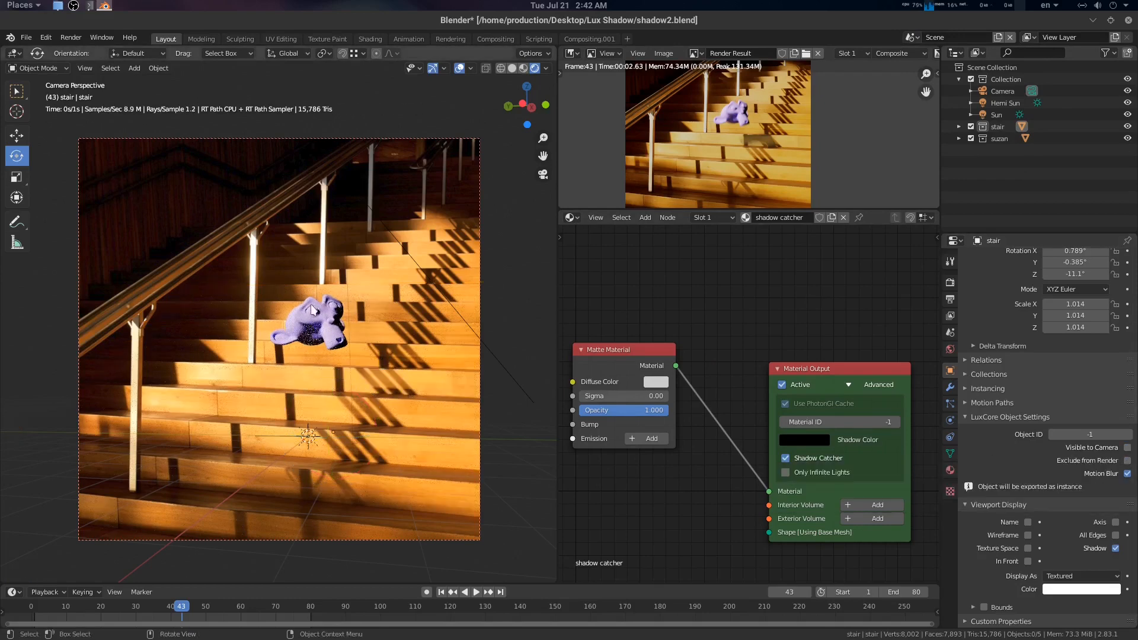
click(910, 37)
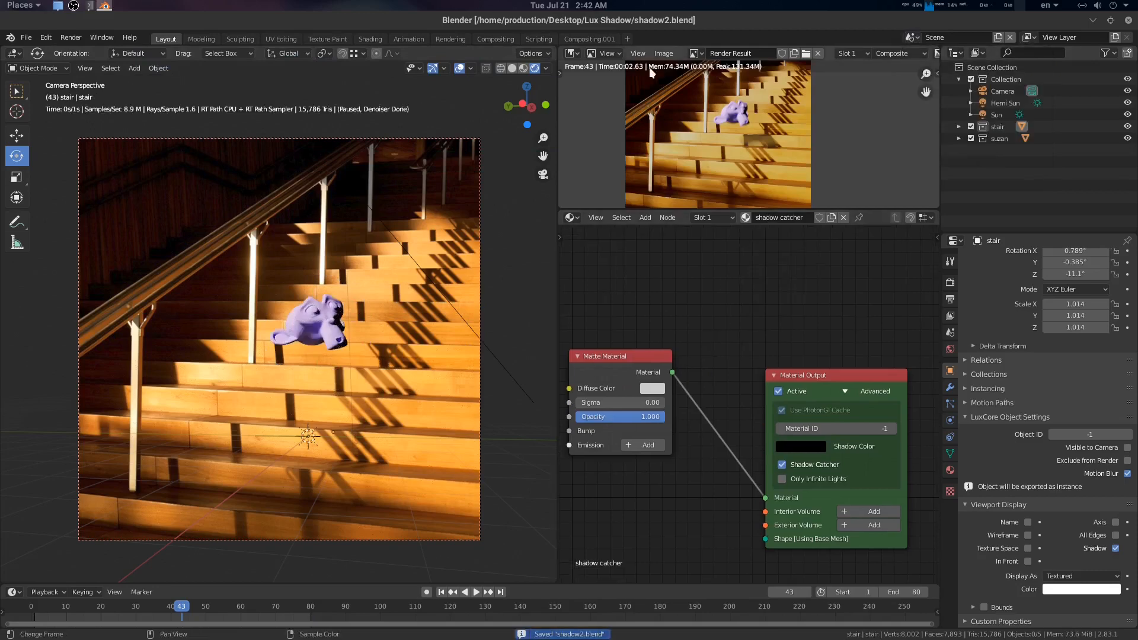
click(495, 38)
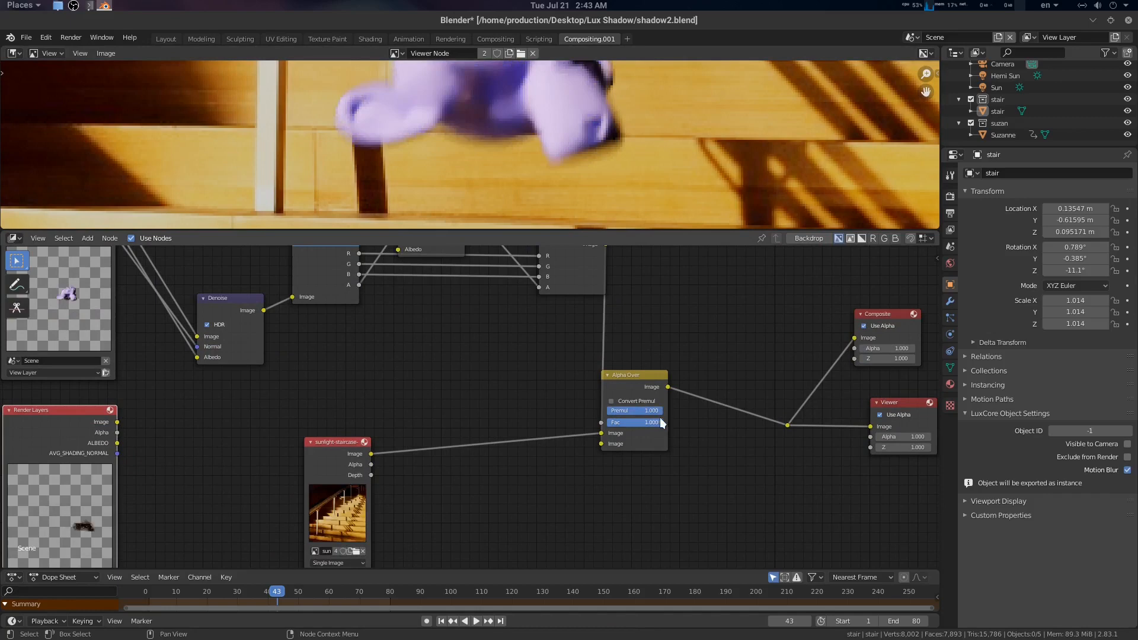
- Adjust the mix factor on the second Alpha Over node layering Suzanne over the stairs
click(633, 411)
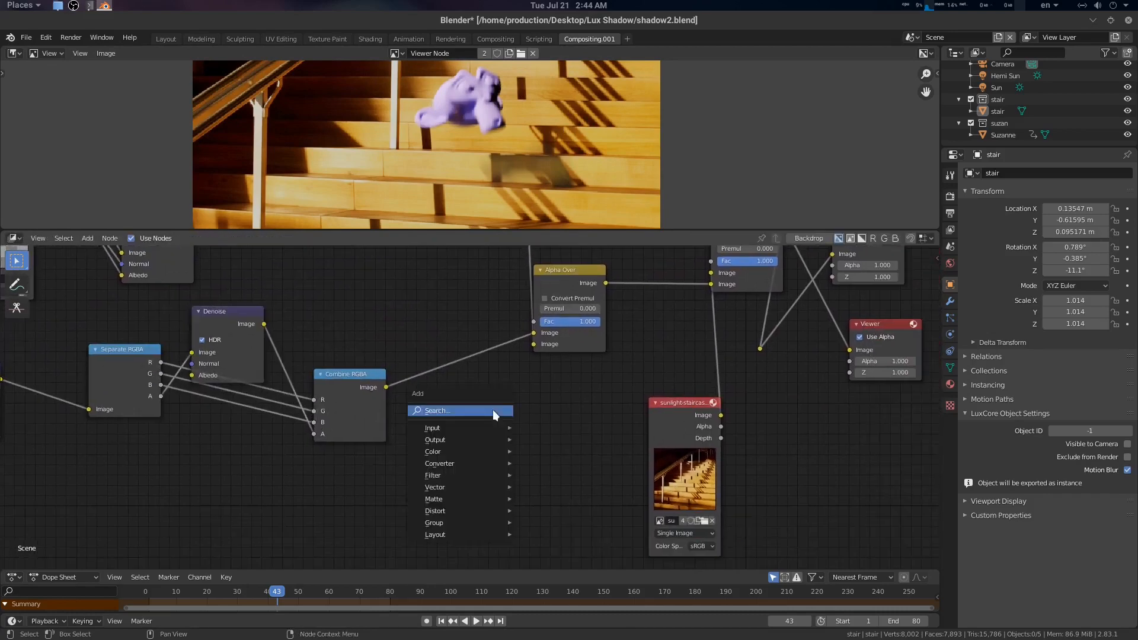
- Insert an RGB Curves node between Combine RGBA and Alpha Over and pull its curve down
text(cur)
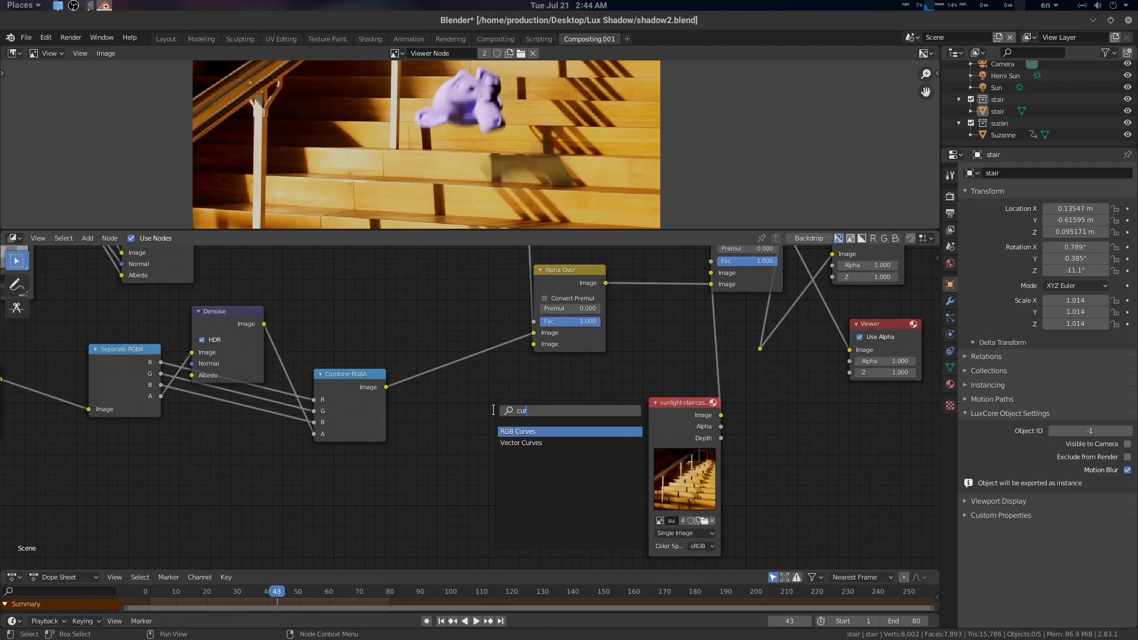
click(518, 431)
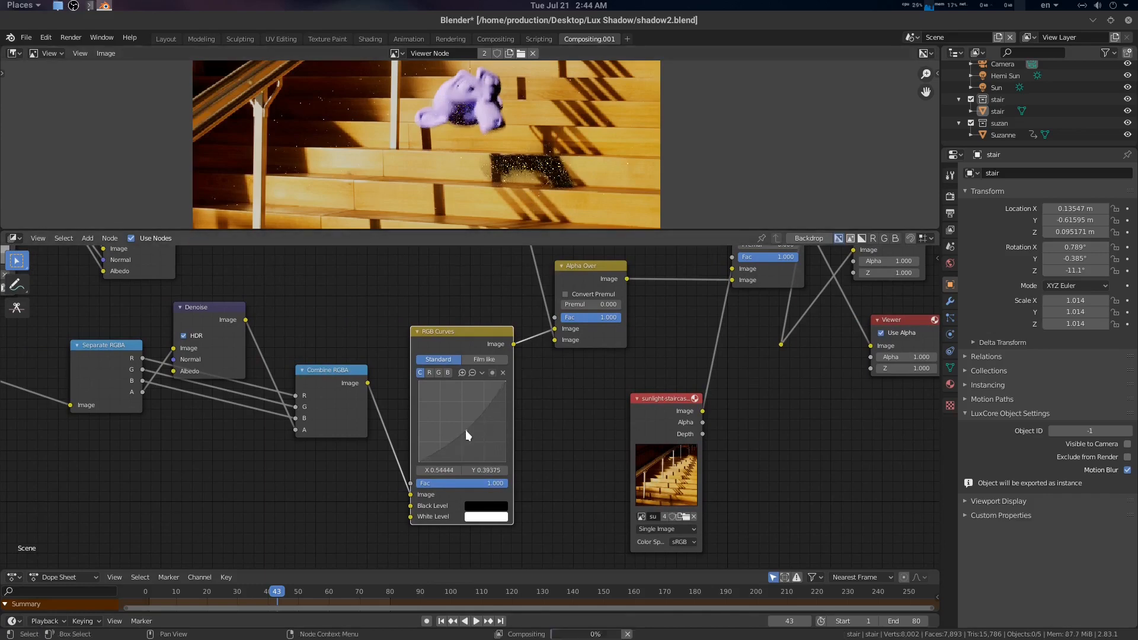
mouse_move(554, 411)
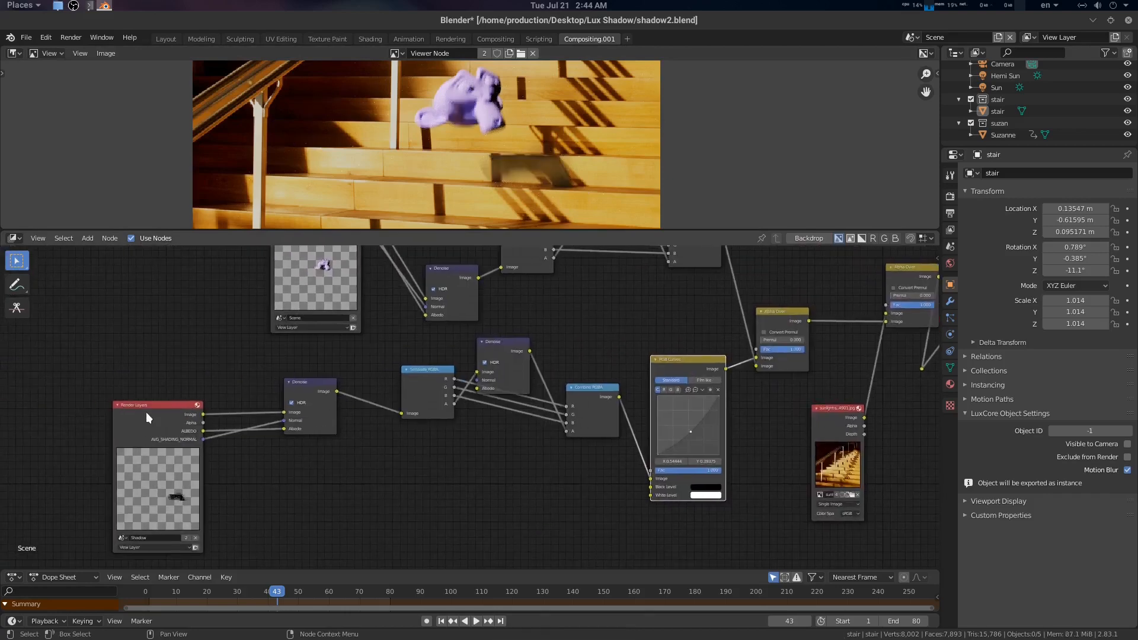
scroll(left, 3)
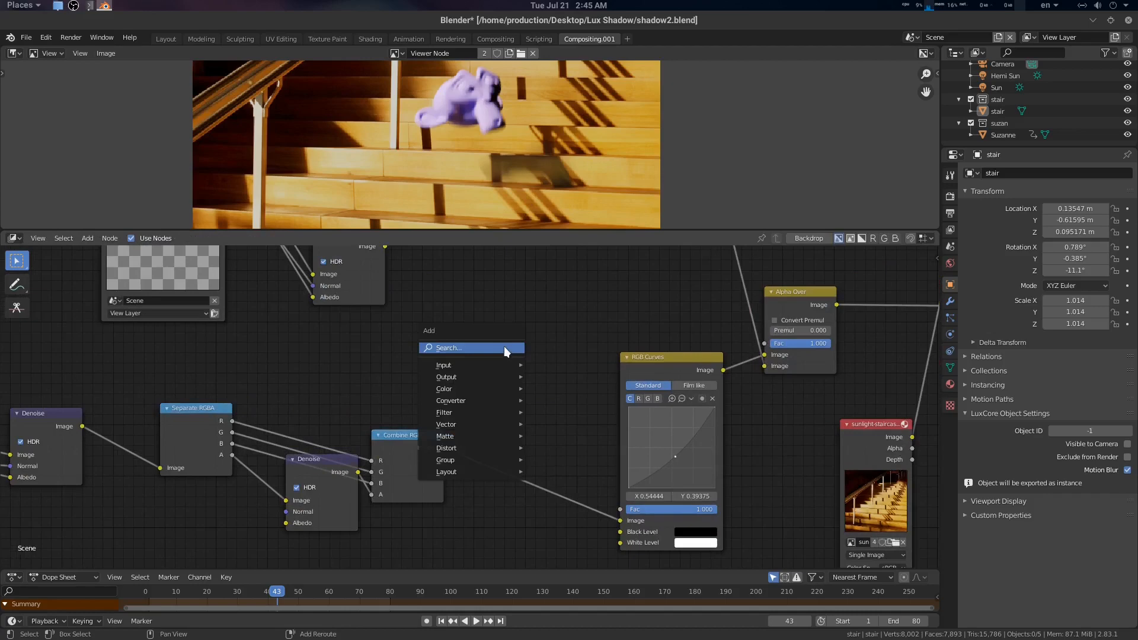
- Add a File Output node with base path /tmp/, left unconnected
text(fil)
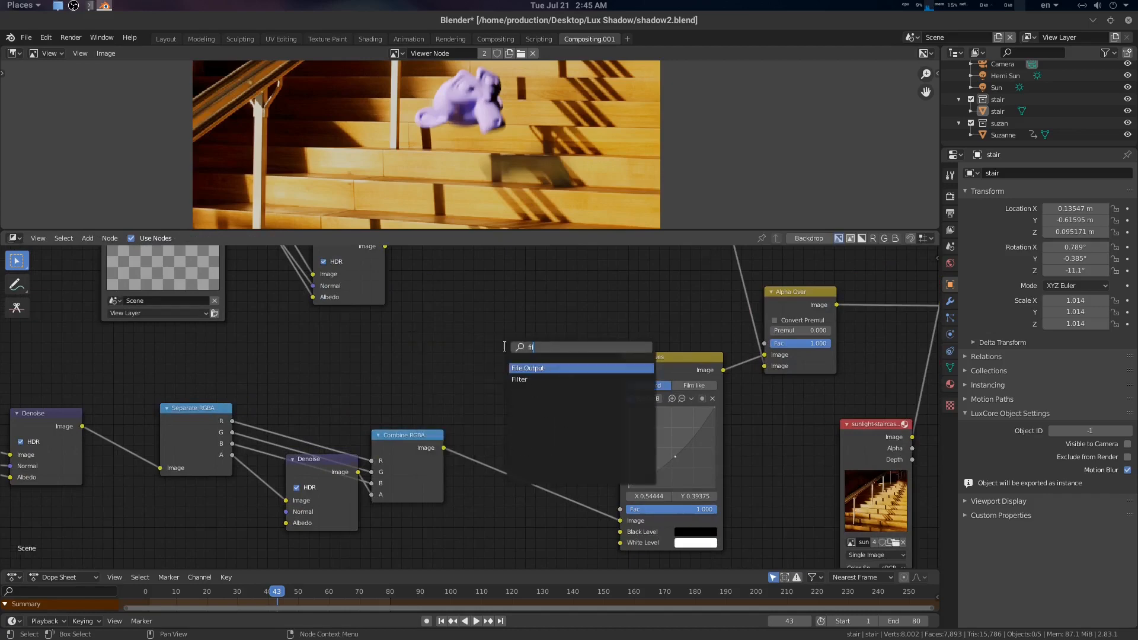
click(528, 367)
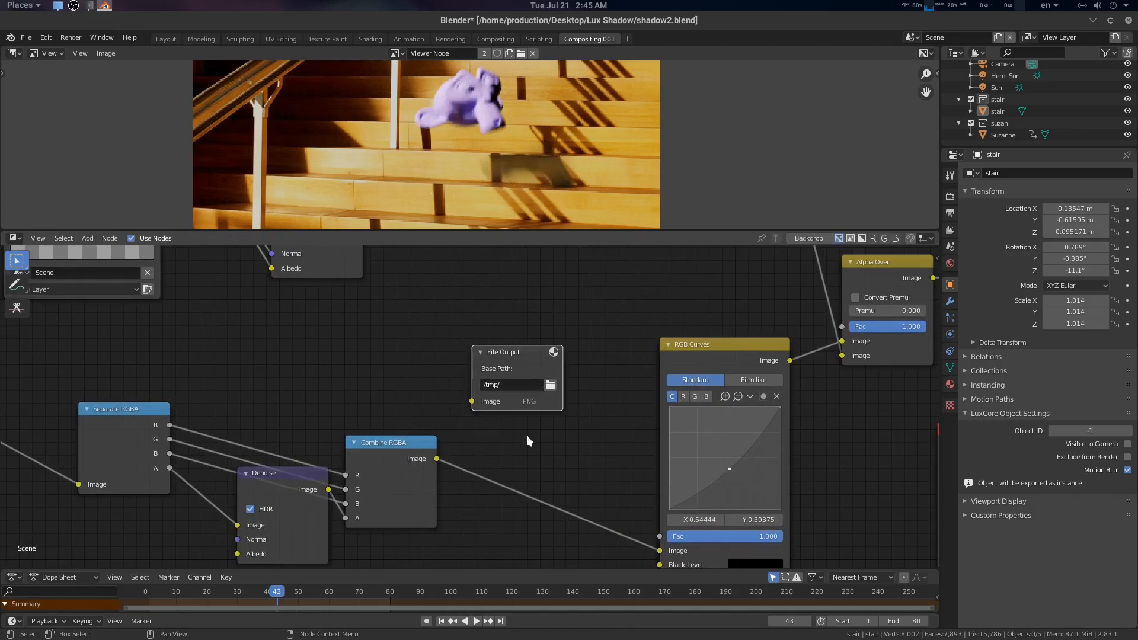
mouse_move(384, 470)
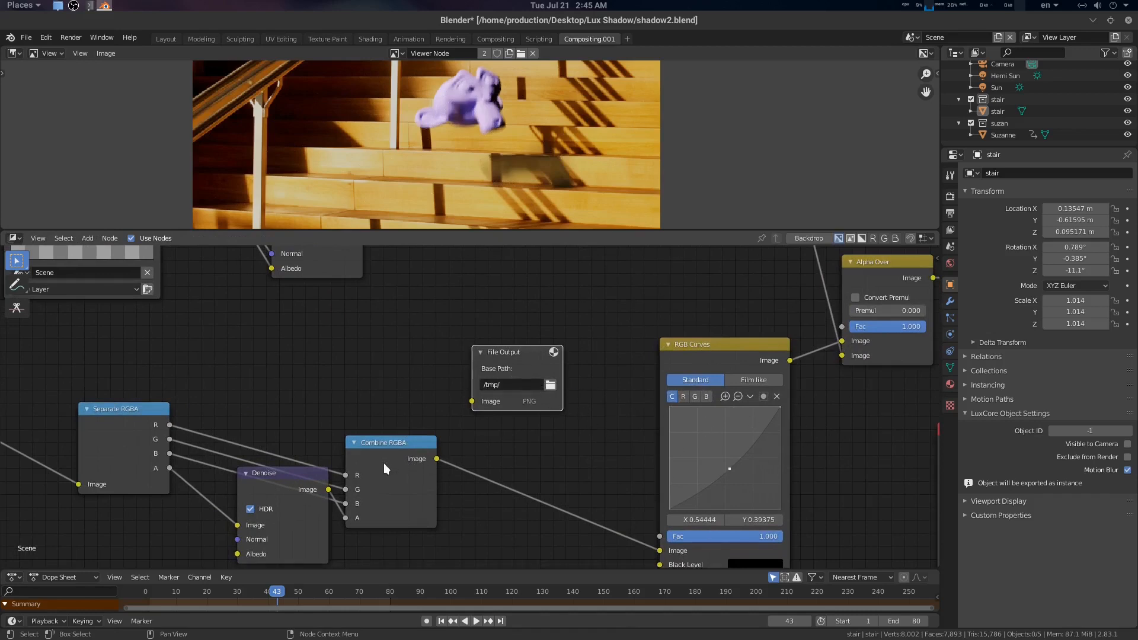
mouse_move(479, 406)
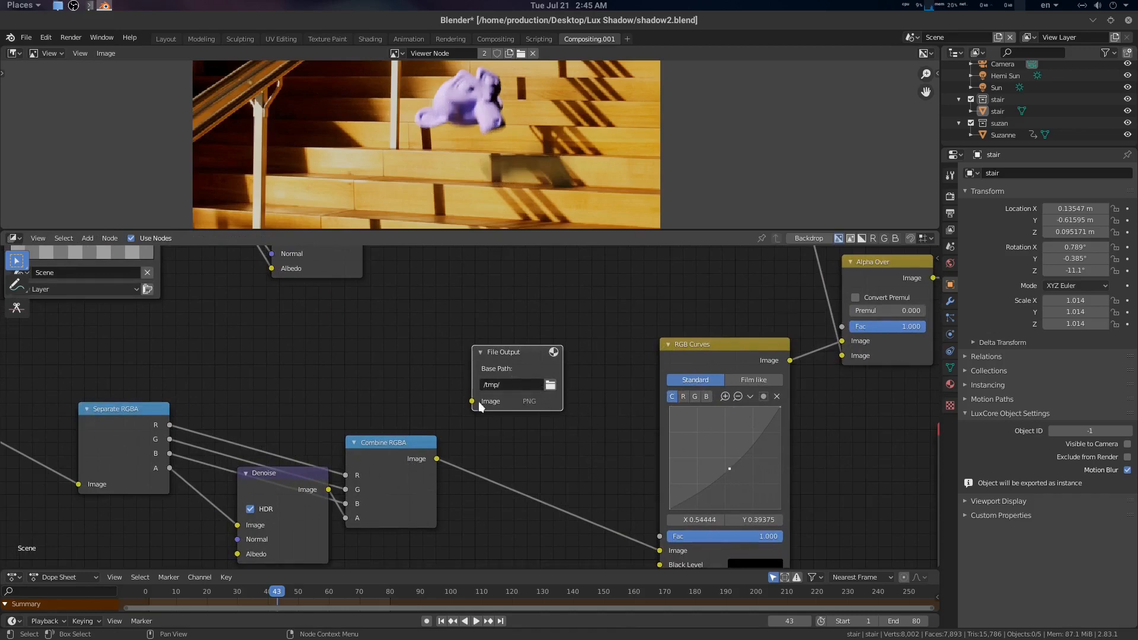